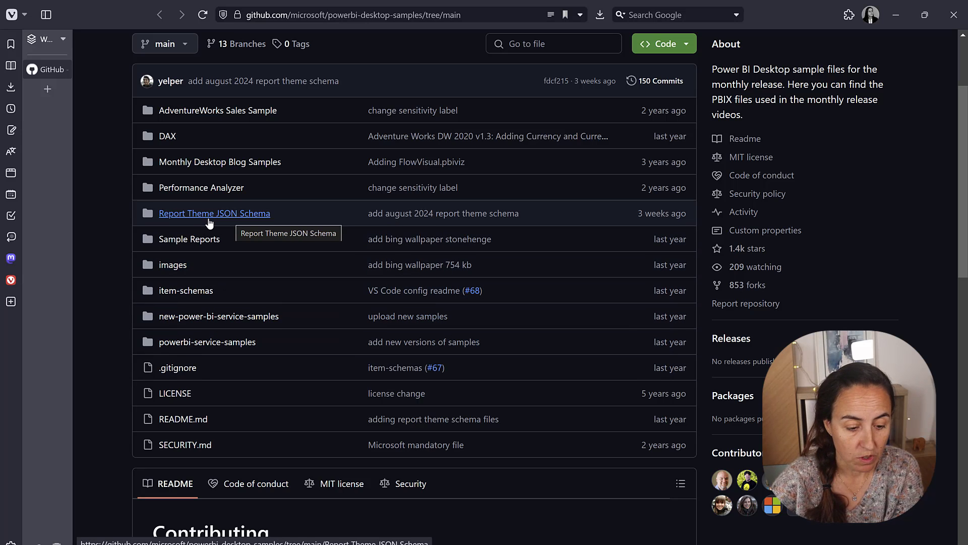
- Open reportThemeSchema-2.132.json from the Report Theme JSON Schema folder as raw text and scroll through it
left_click(215, 212)
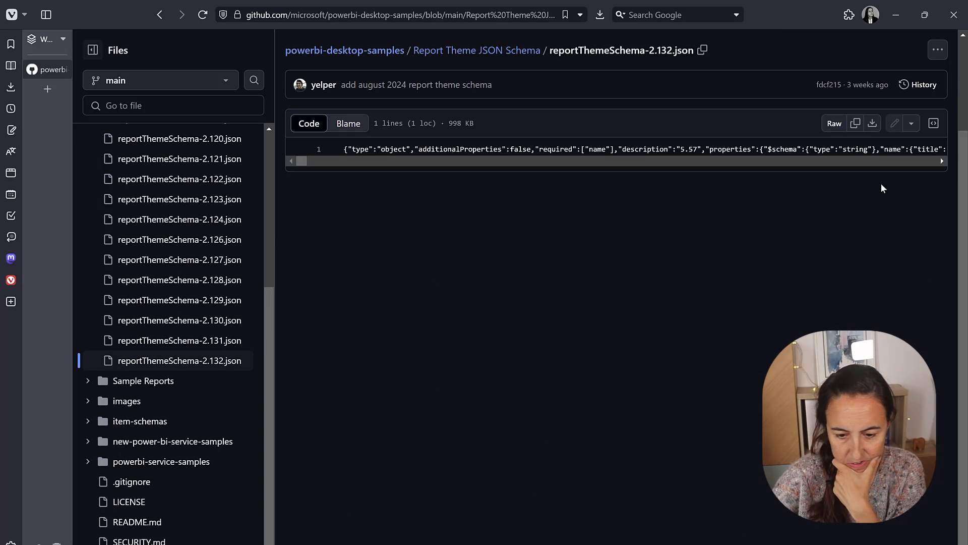
left_click(834, 123)
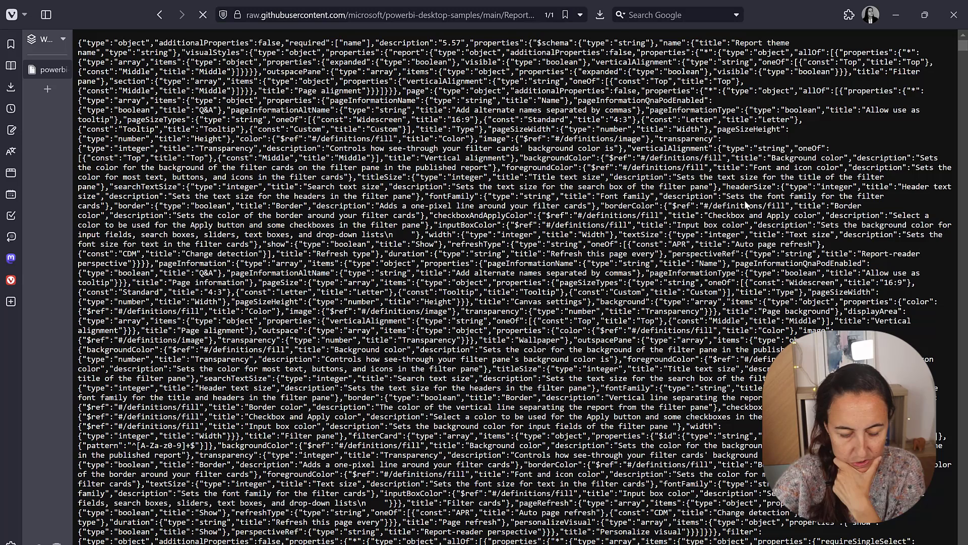
scroll("down", 3)
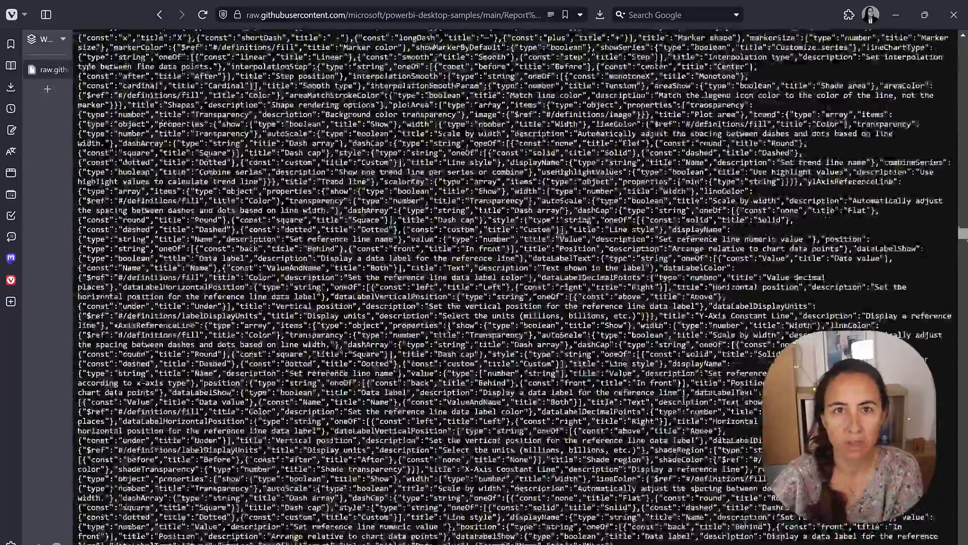
scroll("down", 3)
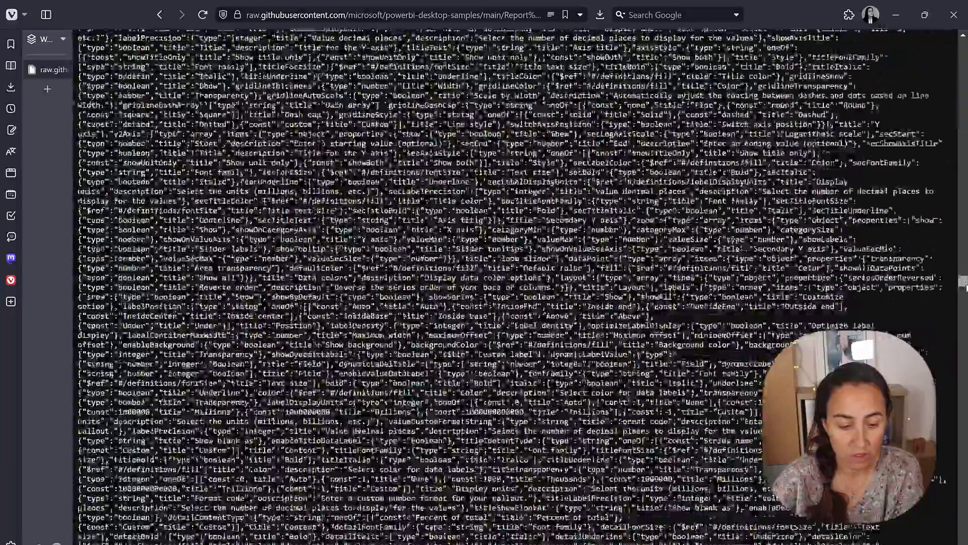
scroll("down", 3)
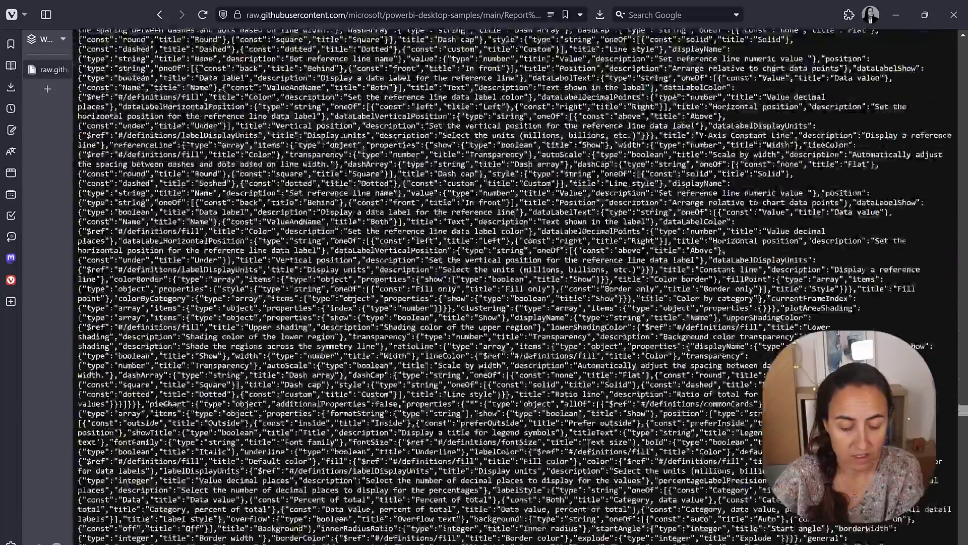
scroll("down", 3)
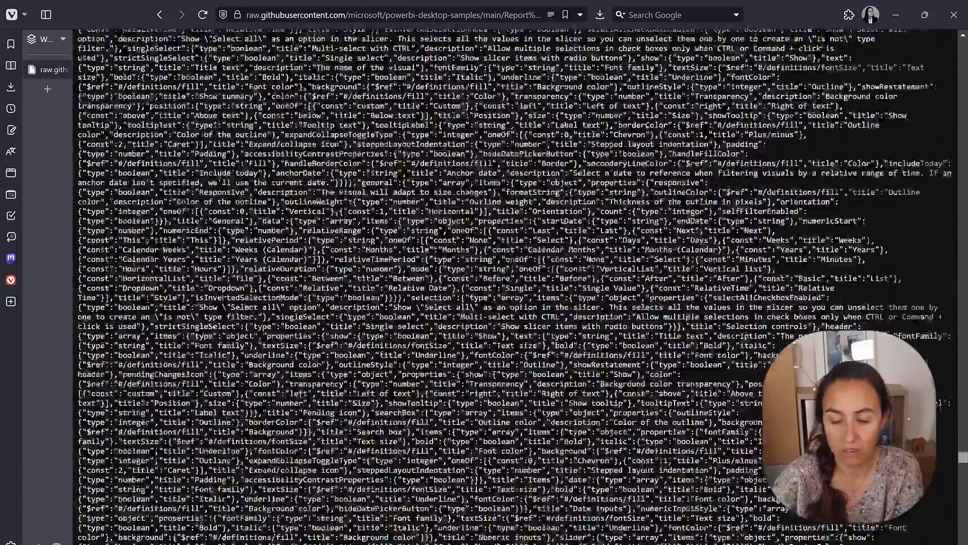
scroll("down", 3)
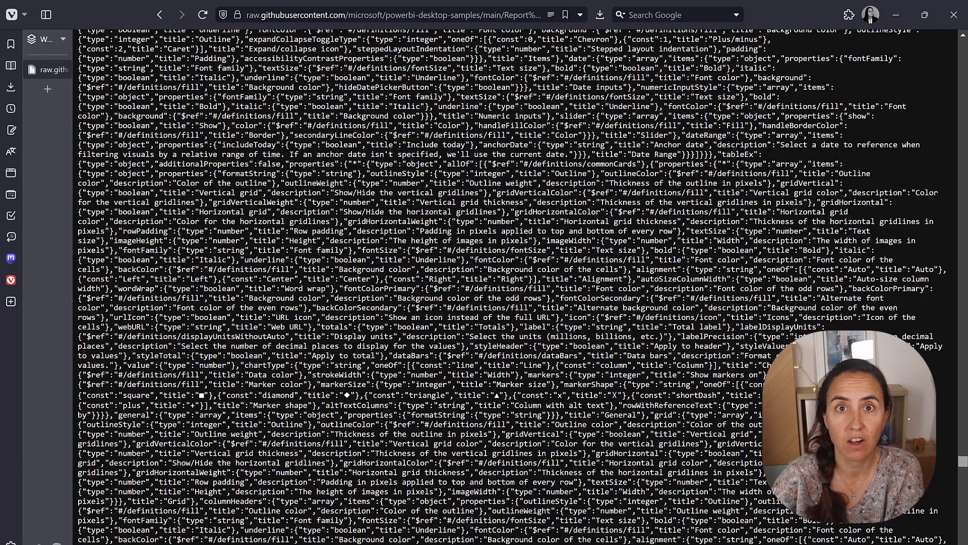
scroll("down", 3)
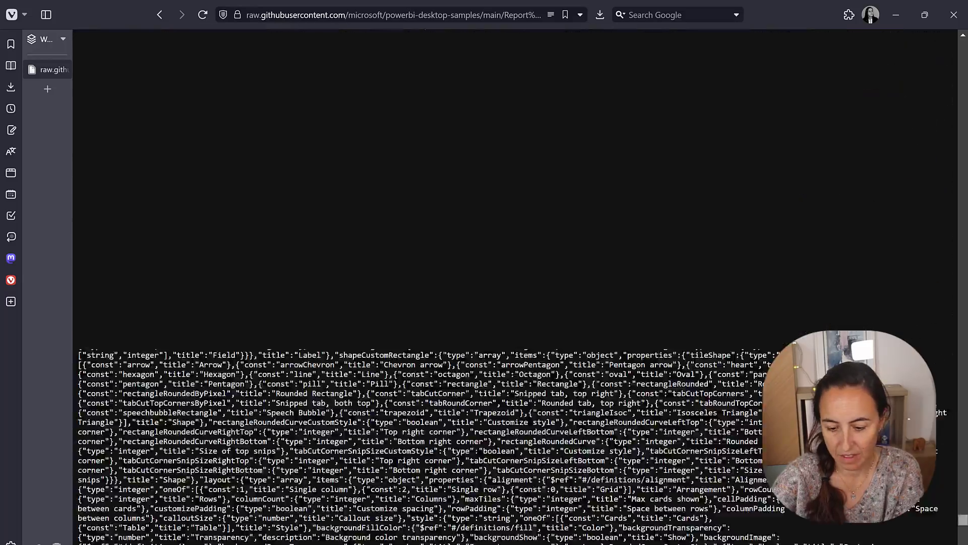
scroll("down", 3)
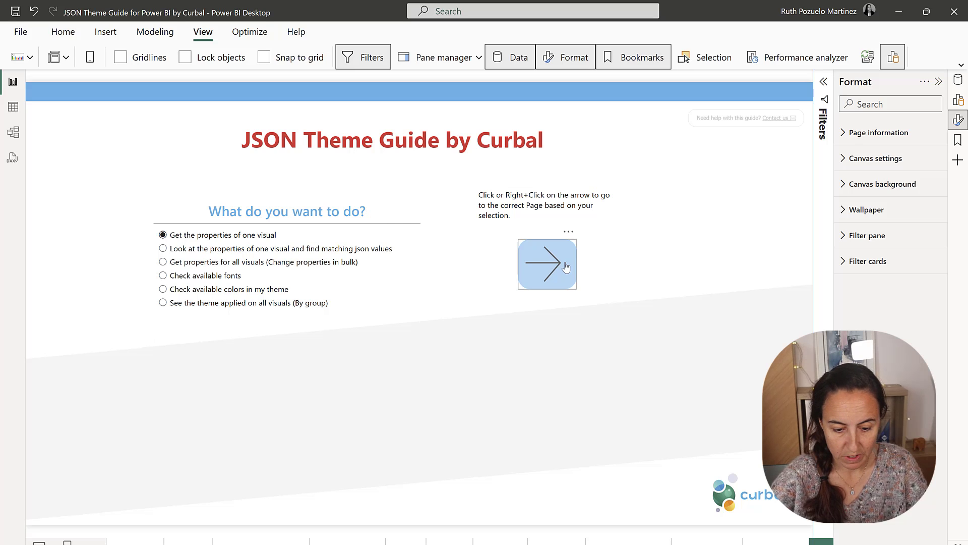
- Browse the guide's single-visual property pages and reach the Card (New) Divider JSON properties
left_click(545, 264)
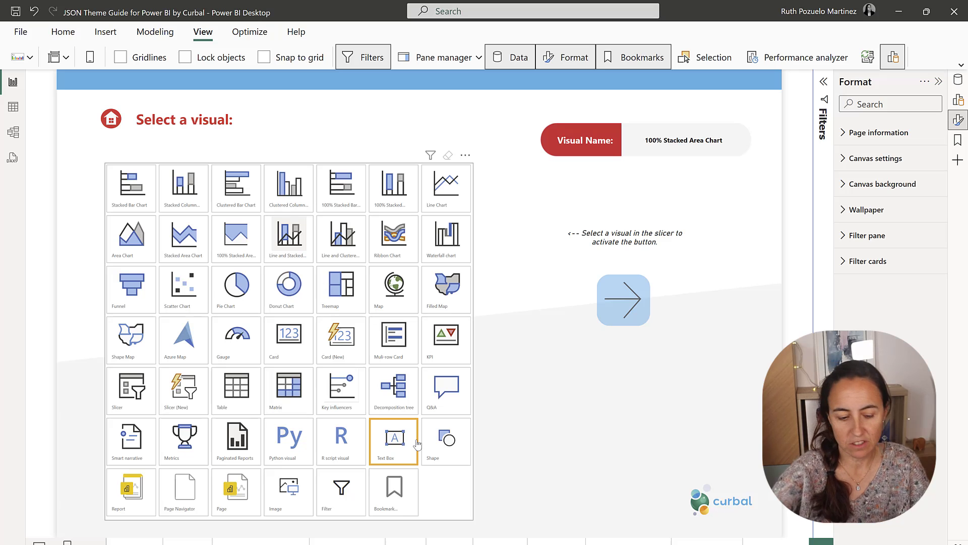
left_click(236, 289)
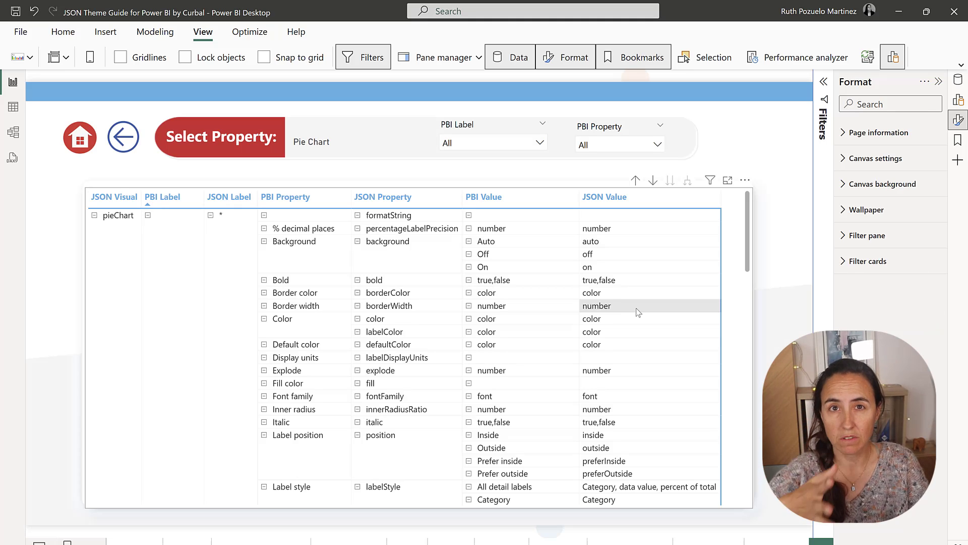
left_click(80, 138)
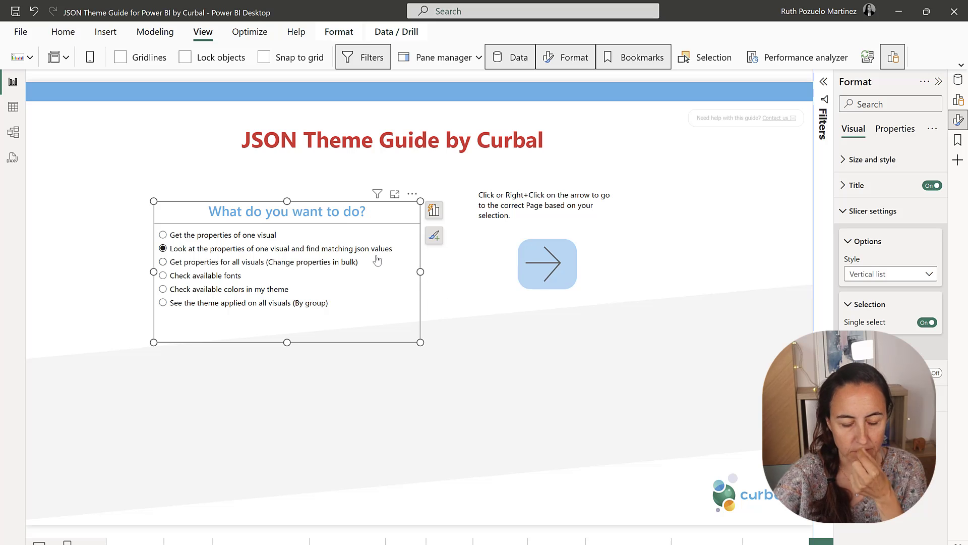
mouse_move(234, 248)
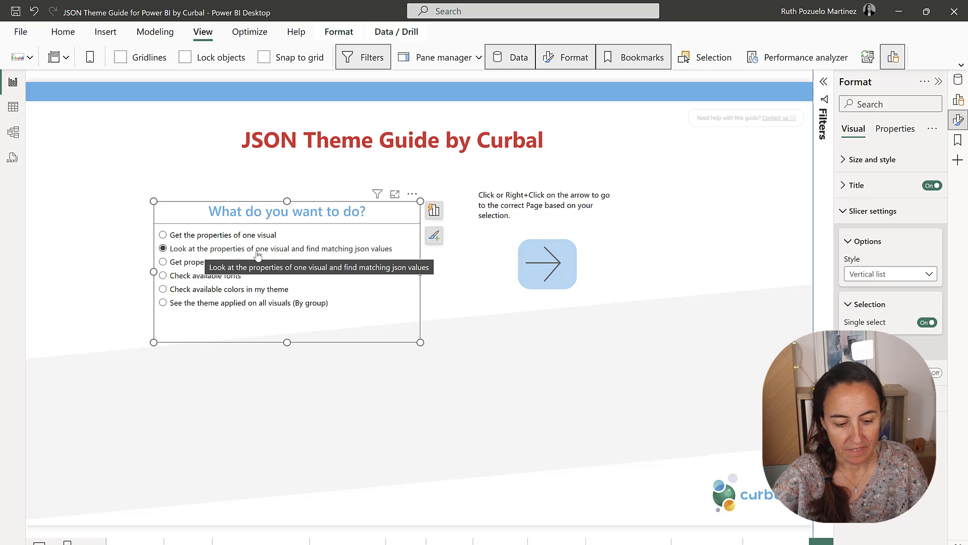
left_click(546, 264)
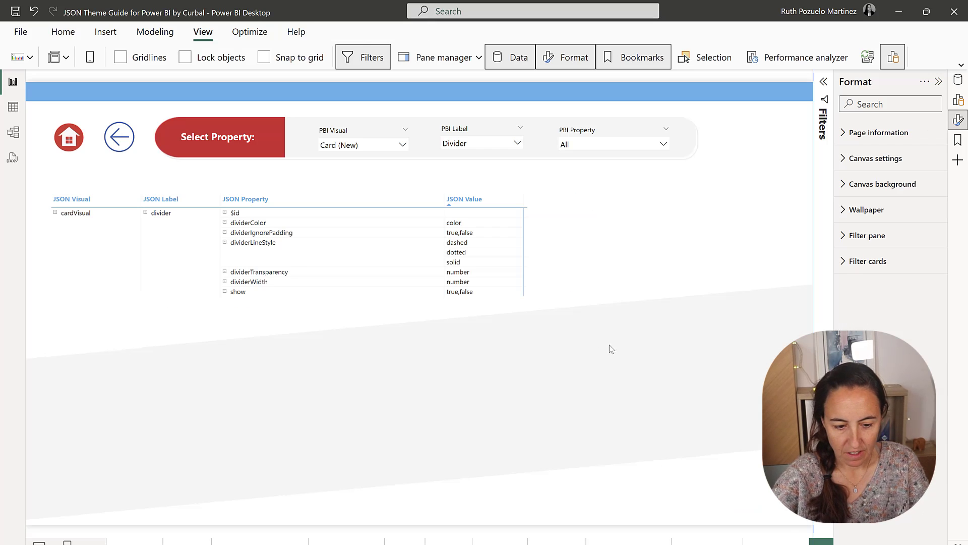
mouse_move(367, 491)
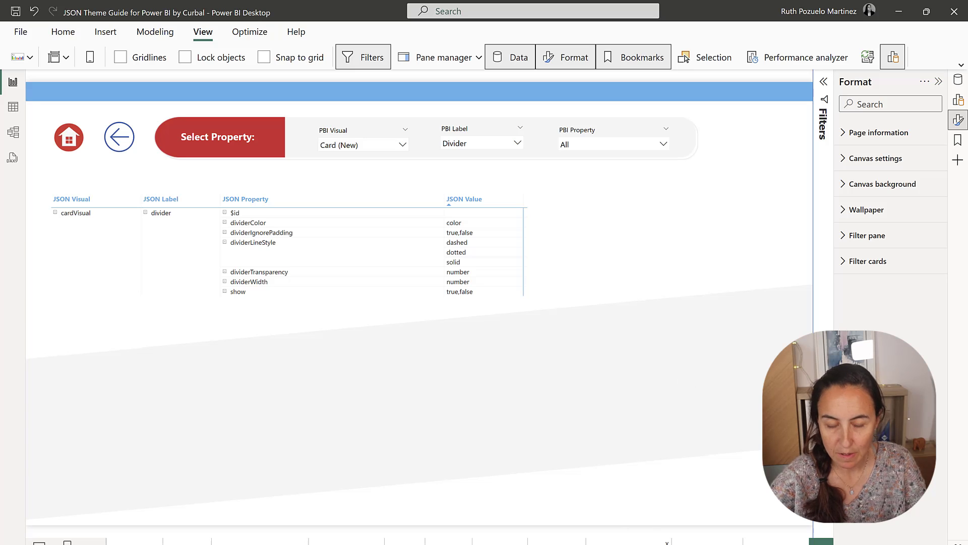
mouse_move(625, 330)
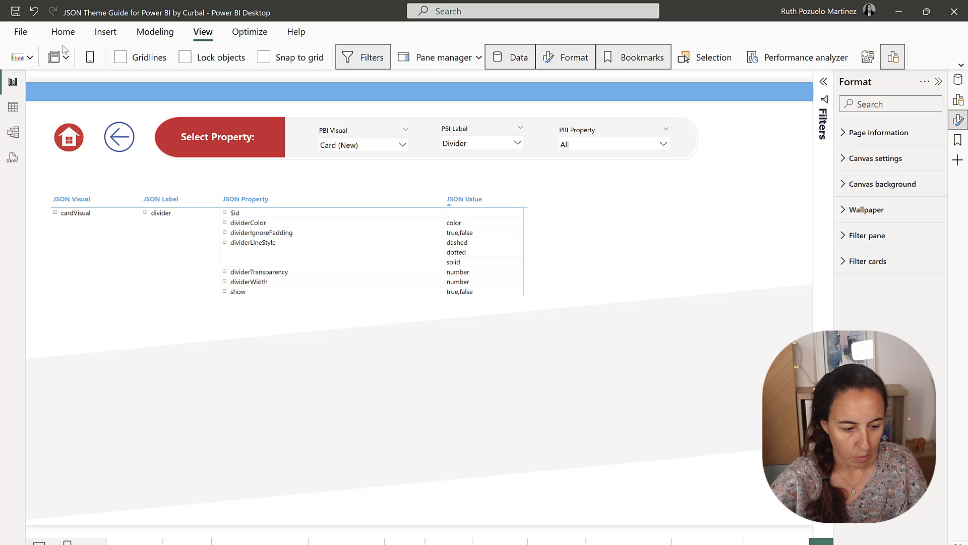
- View the guide's Font Guidelines and Color Guidelines pages, returning home after each
left_click(118, 137)
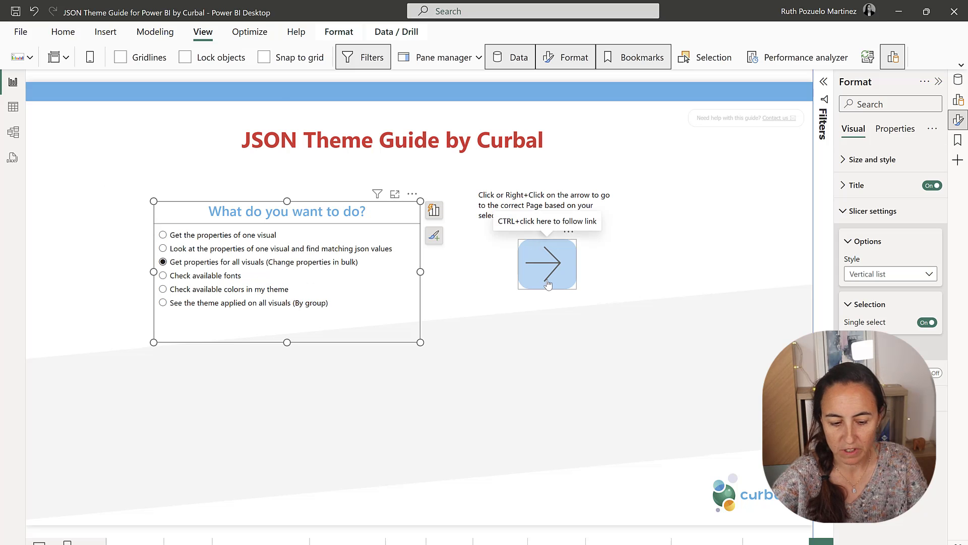
left_click(546, 263)
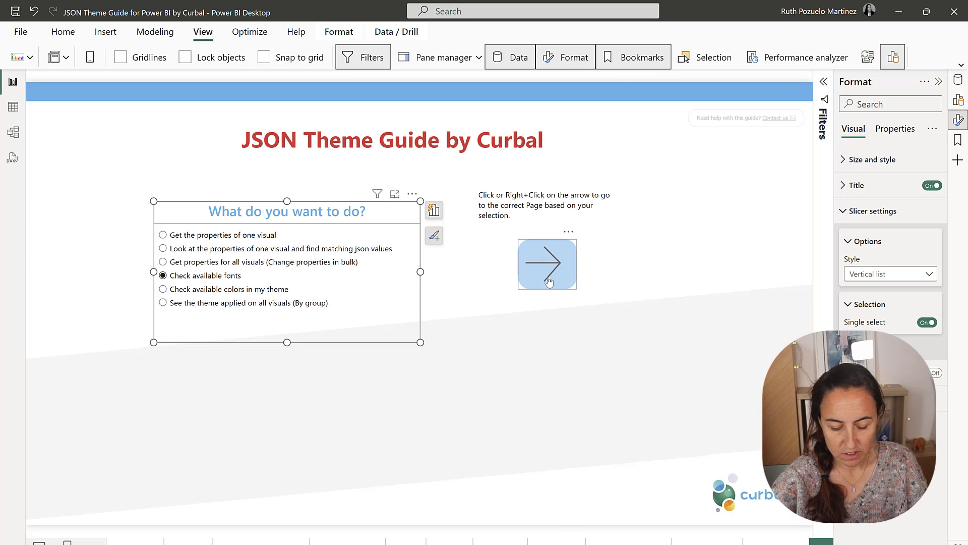
left_click(547, 263)
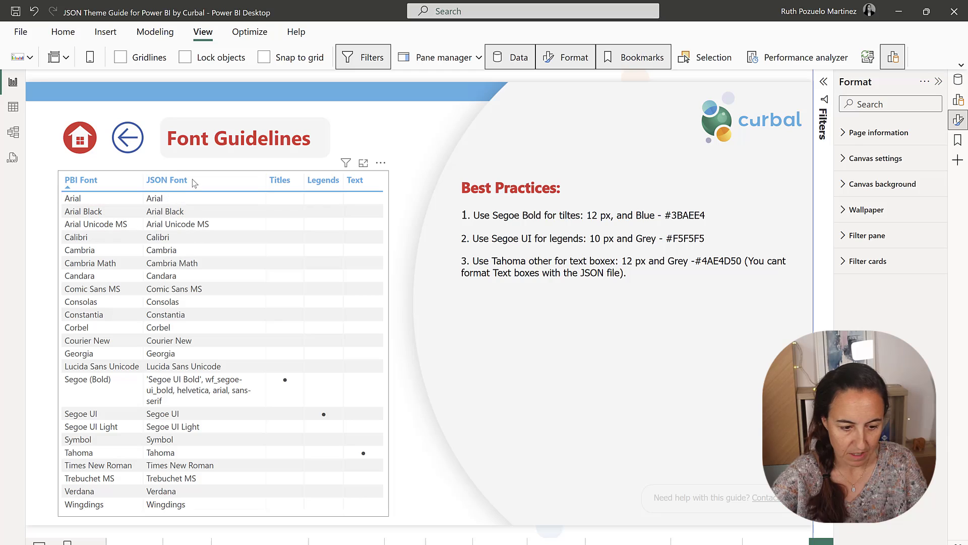
left_click(126, 137)
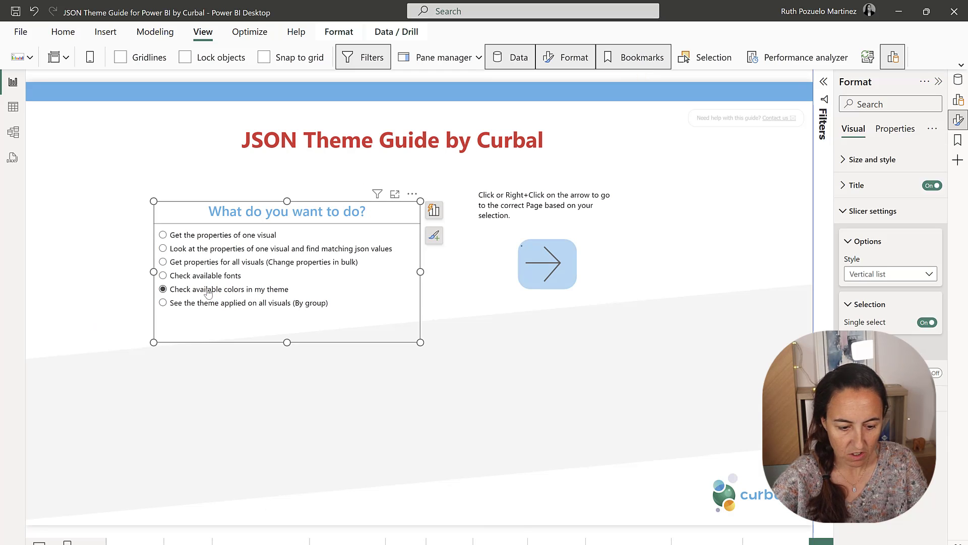
left_click(546, 264)
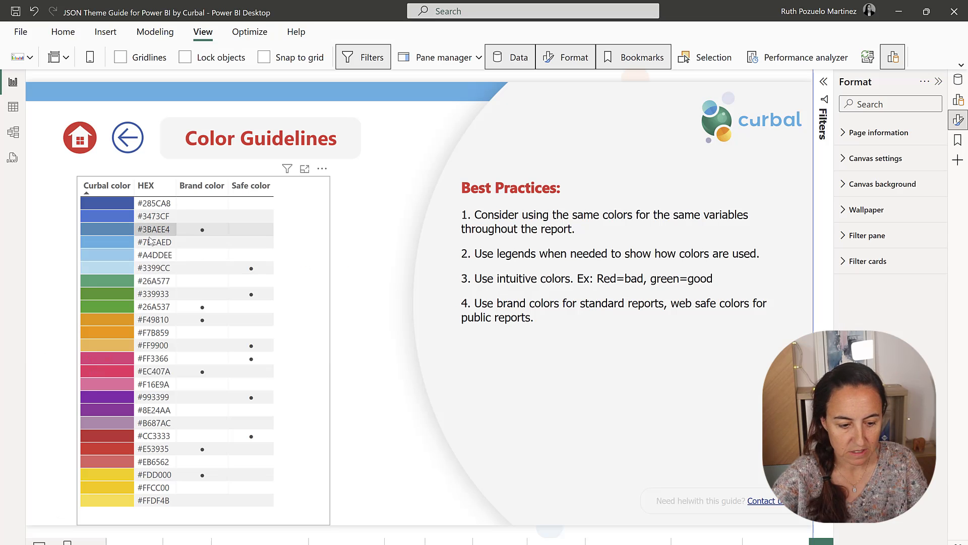
mouse_move(206, 409)
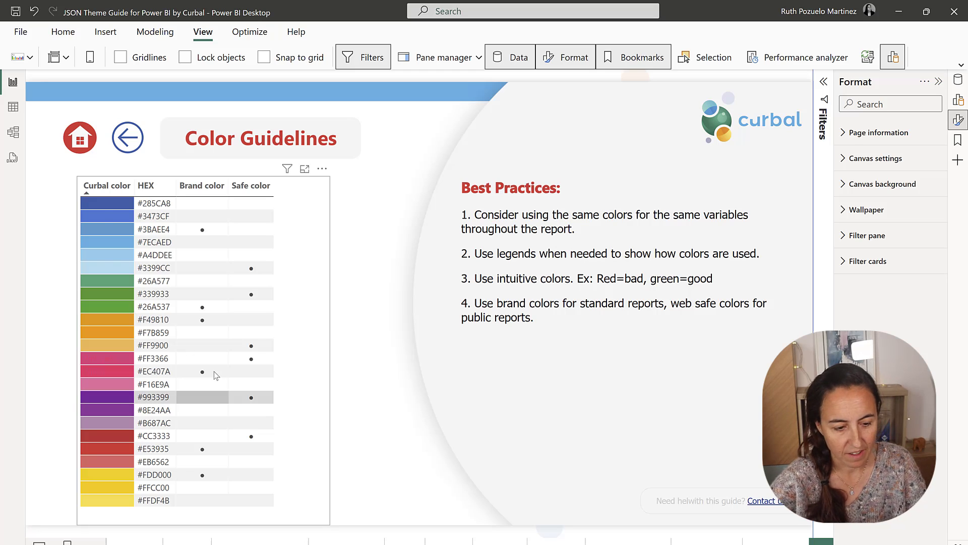
left_click(127, 137)
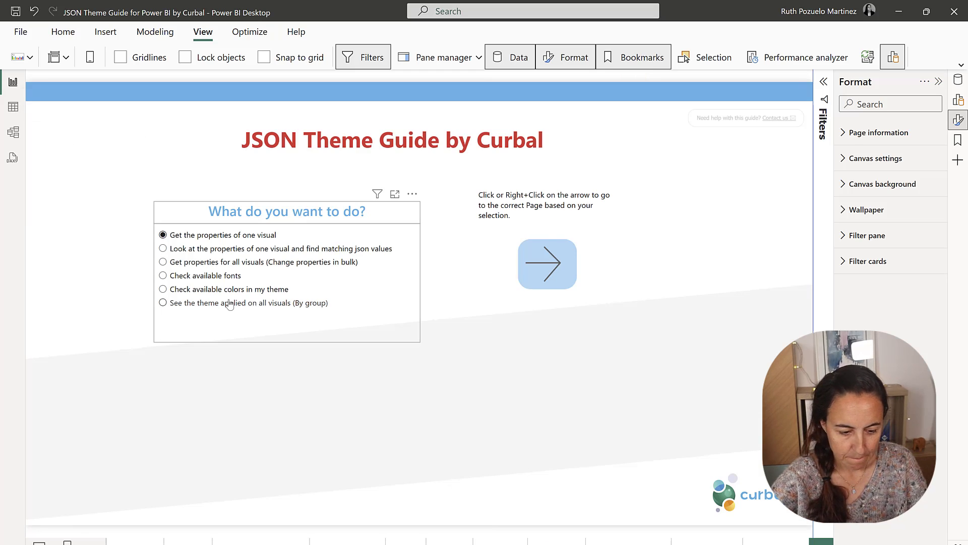
mouse_move(231, 296)
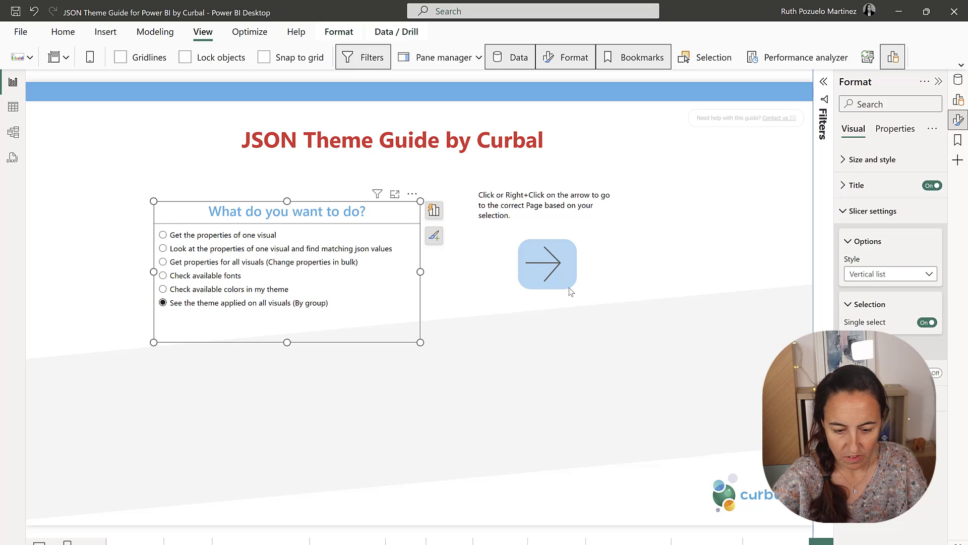
- Select the KPI group on the group-visuals page and open the KPIs page
left_click(546, 264)
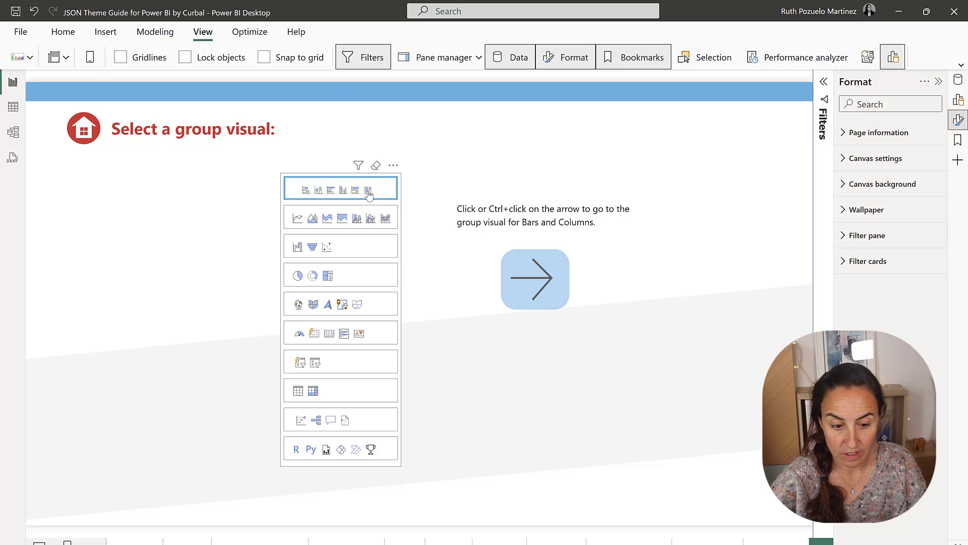
left_click(63, 31)
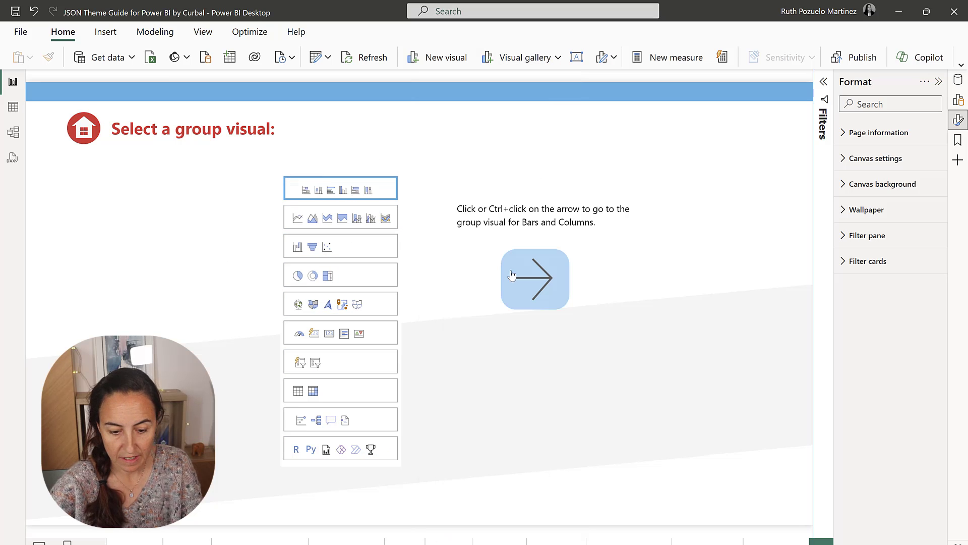
left_click(535, 278)
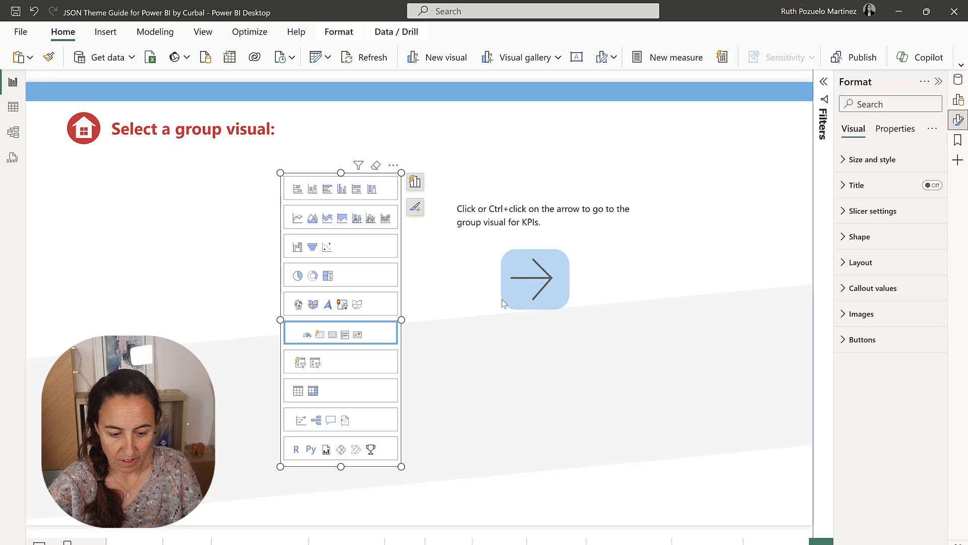
left_click(534, 278)
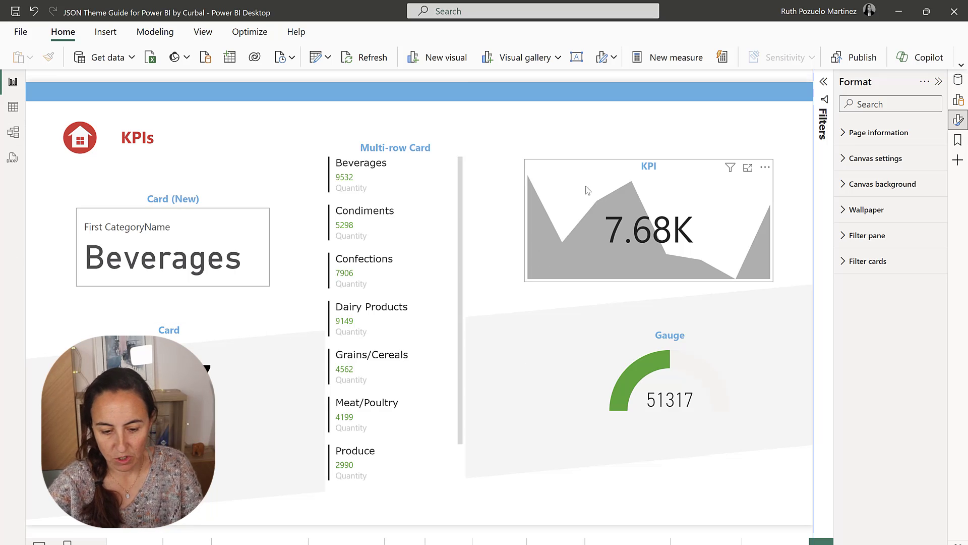
left_click(649, 220)
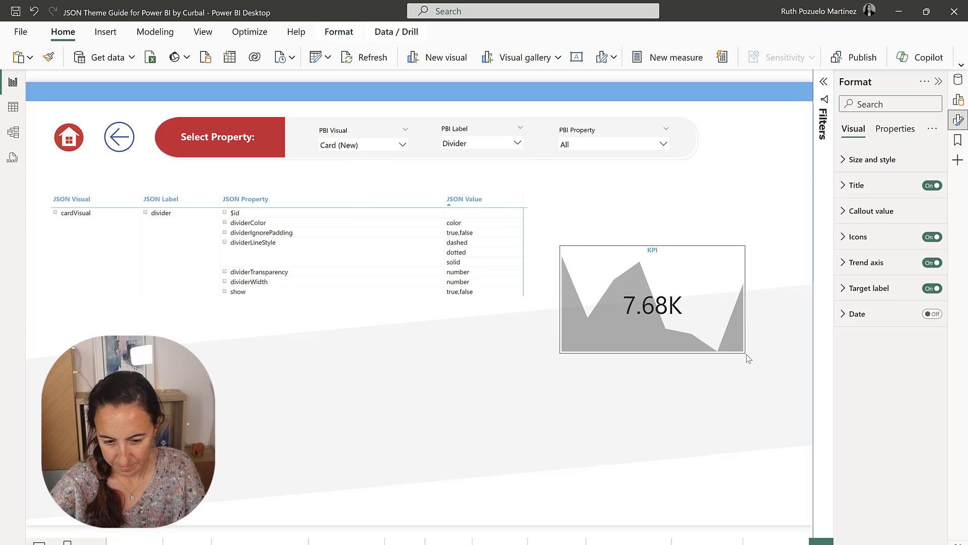
left_click(652, 298)
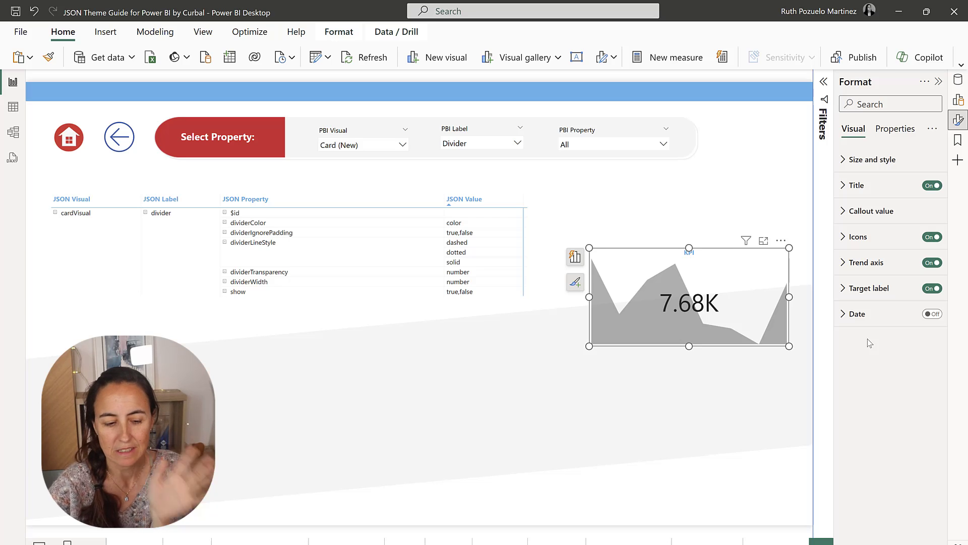
mouse_move(715, 314)
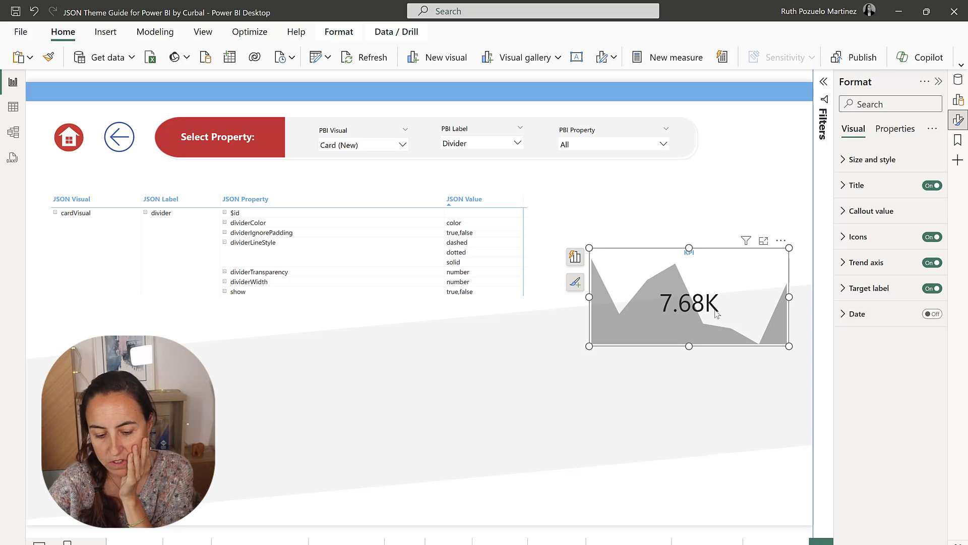
mouse_move(765, 273)
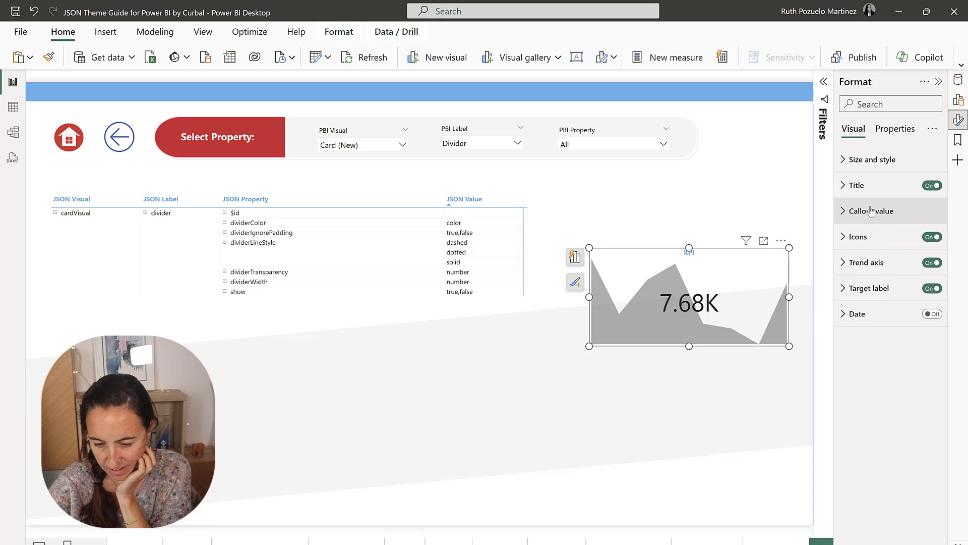
- Expand the KPI's Callout value font settings and nudge the size spinner back to 45
left_click(871, 210)
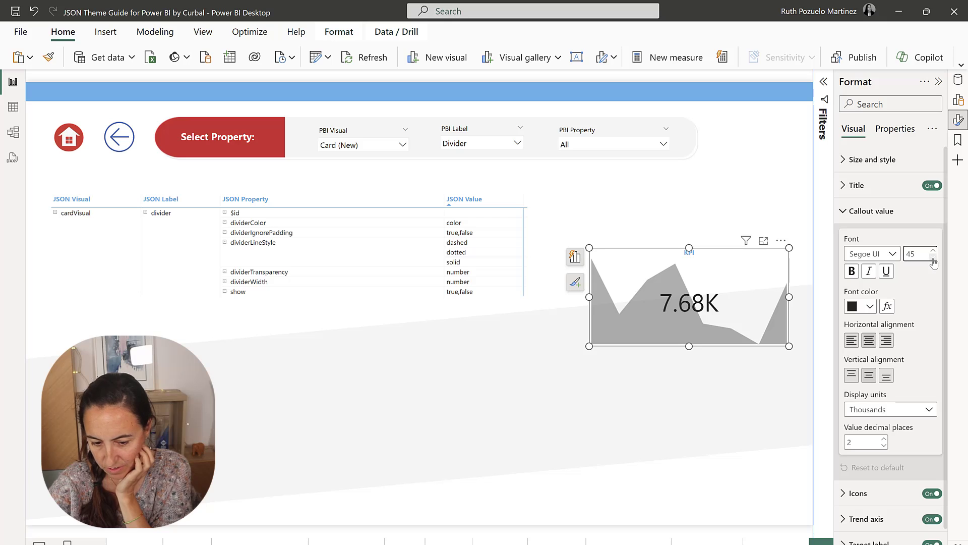
left_click(933, 258)
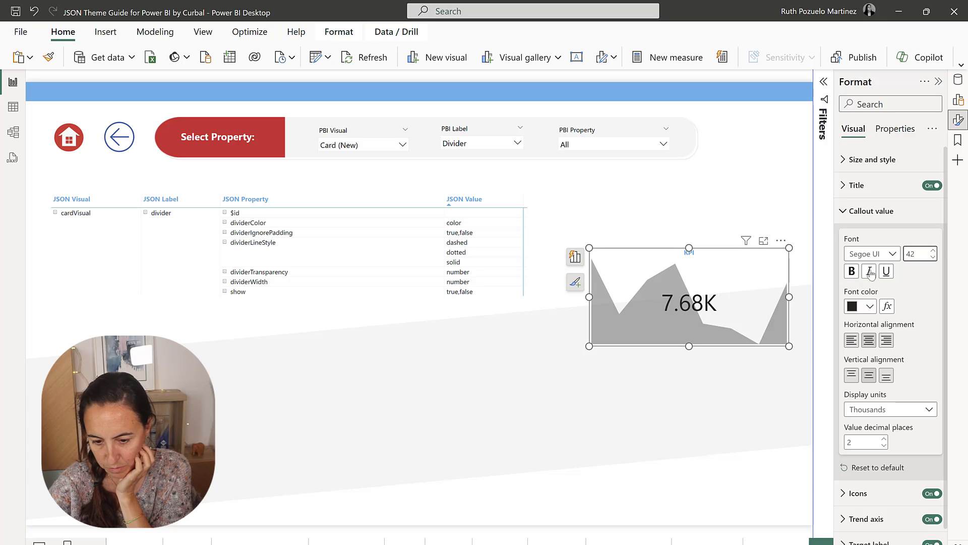
left_click(932, 250)
type("k")
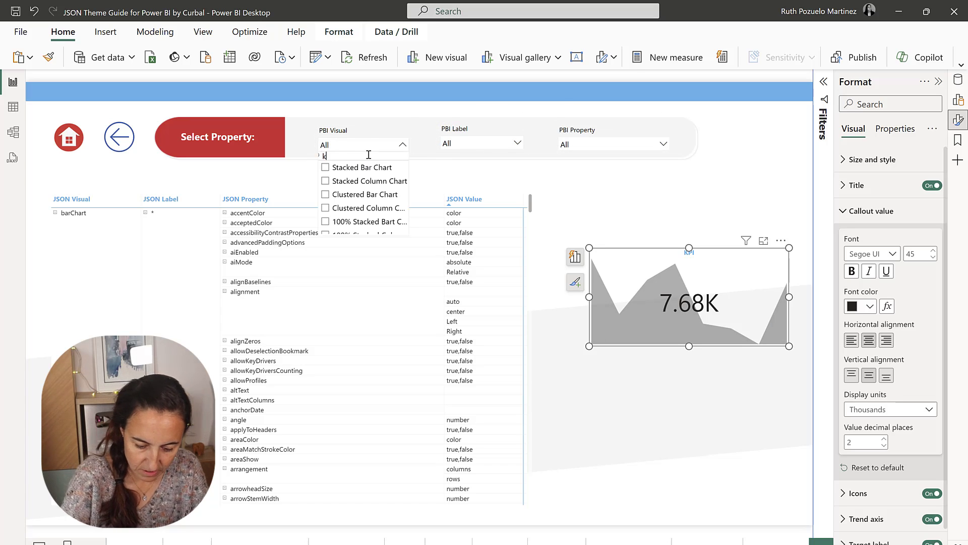
- Filter the guide to Visual KPI, Property Text size, Label Indicator, then open the theme folder
type("pi")
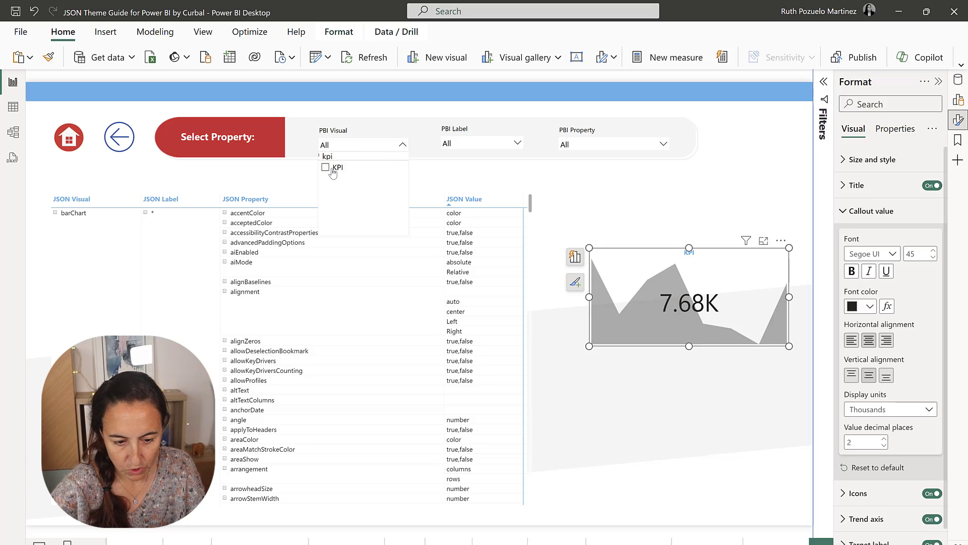
left_click(325, 168)
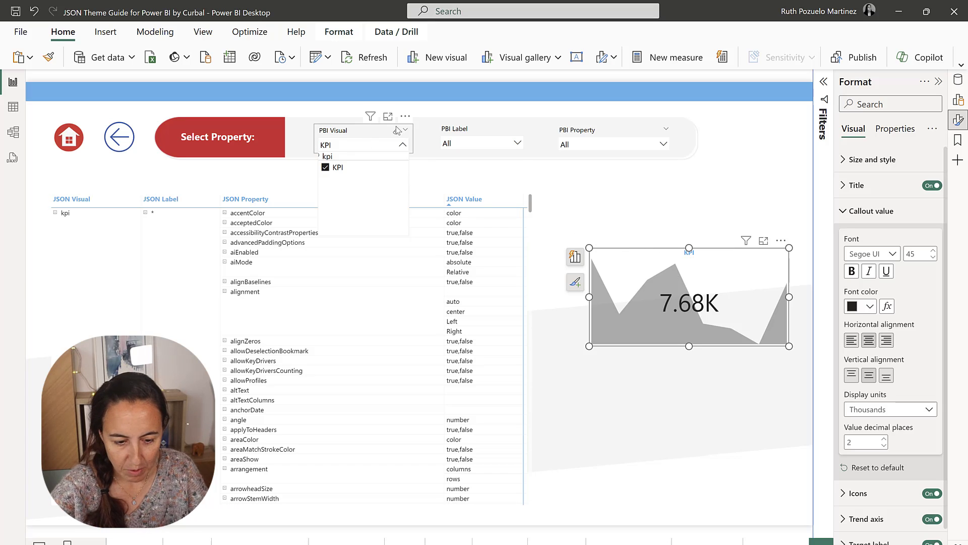
left_click(663, 143)
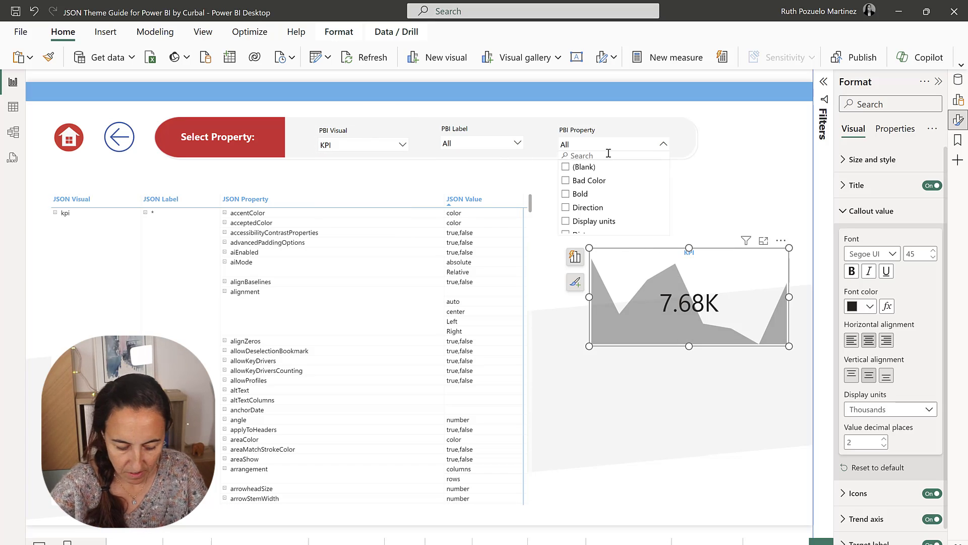
type("size")
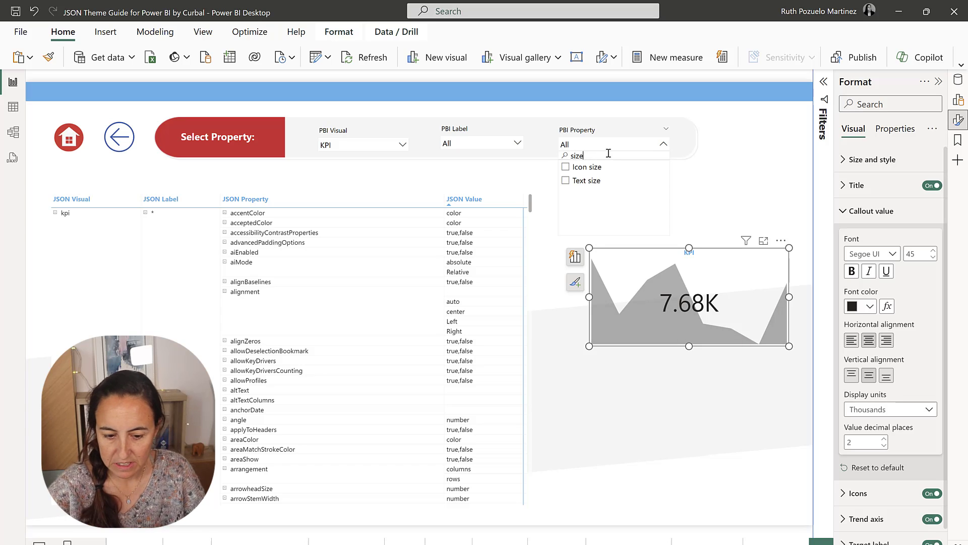
left_click(565, 181)
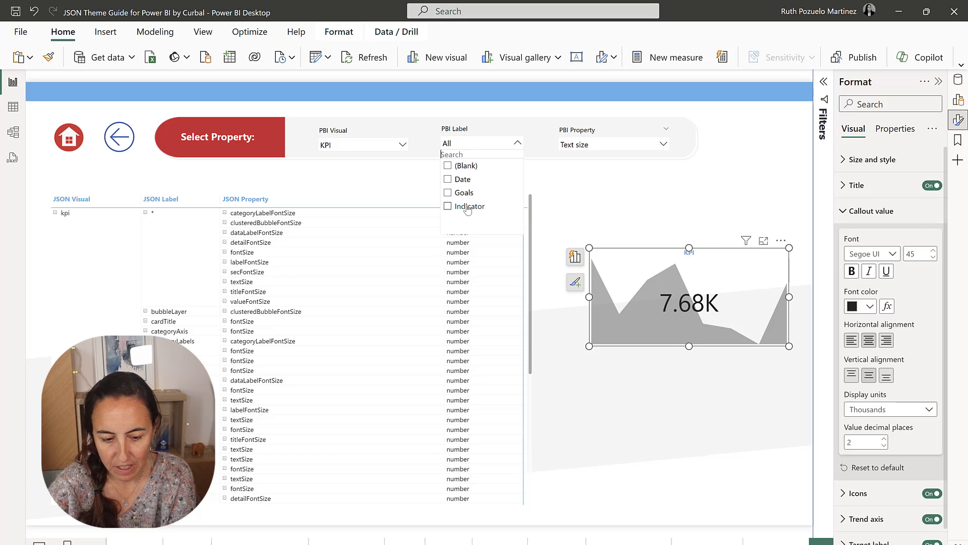
left_click(448, 206)
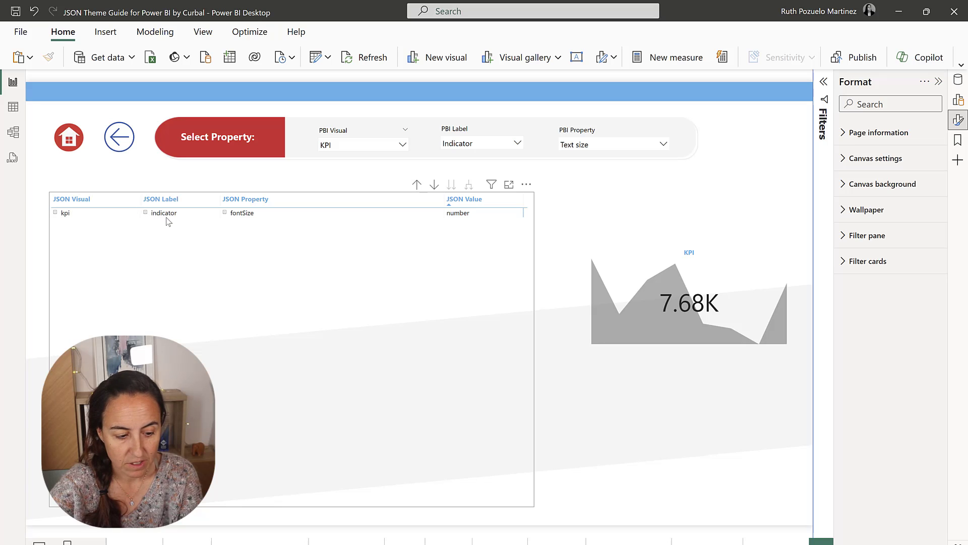
left_click(241, 213)
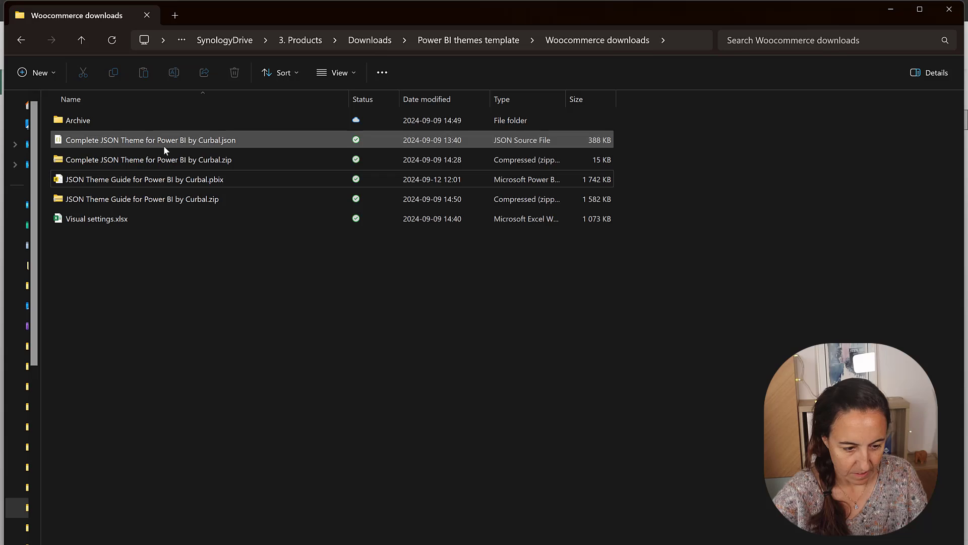
- Open the theme JSON file in VS Code and collapse all its sections
double_click(150, 140)
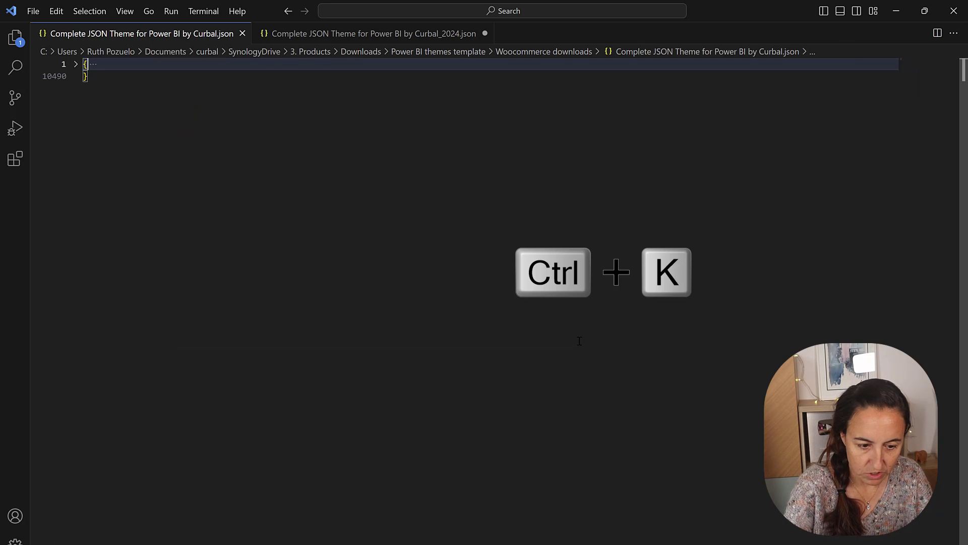
key("Ctrl+0")
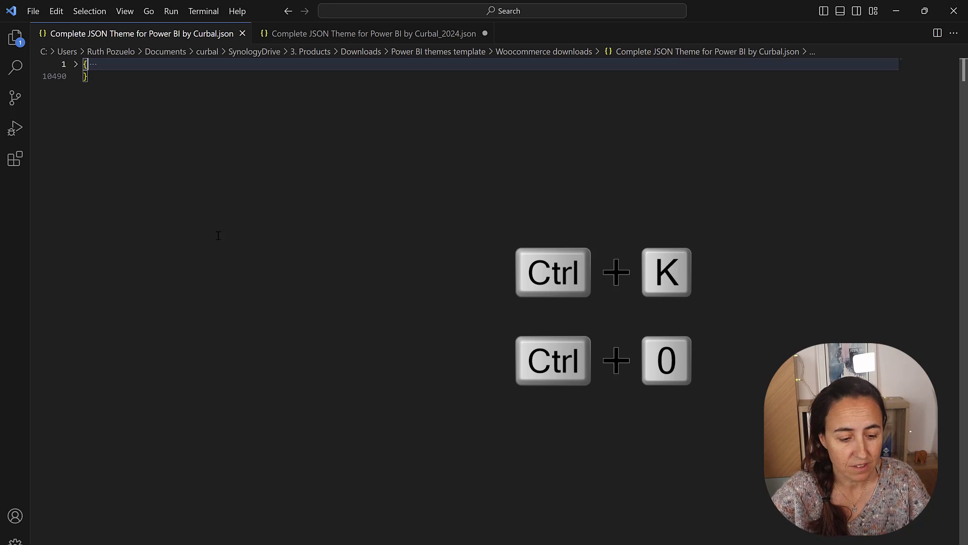
key("Ctrl+K Ctrl+J")
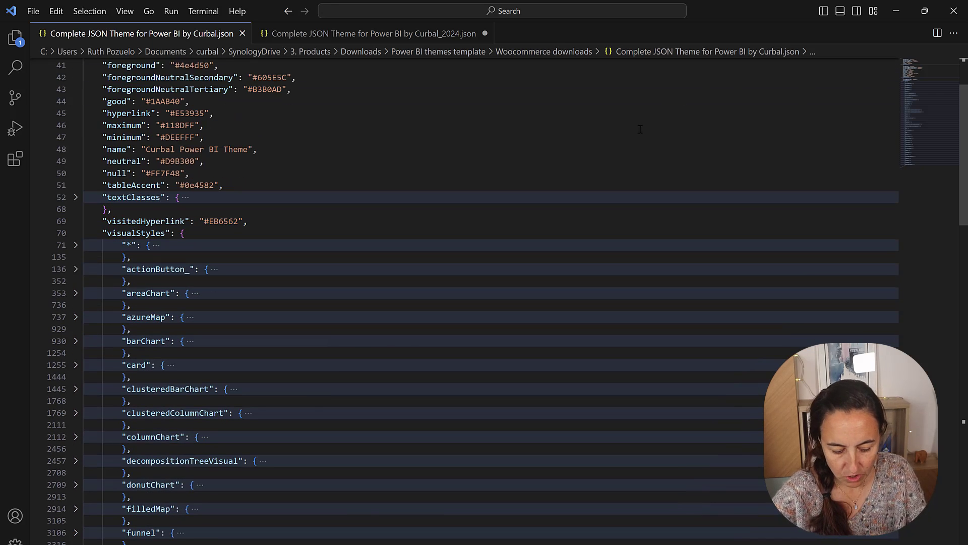
- Find the kpi indicator block and change its fontSize from 10 to 12
type("kpi")
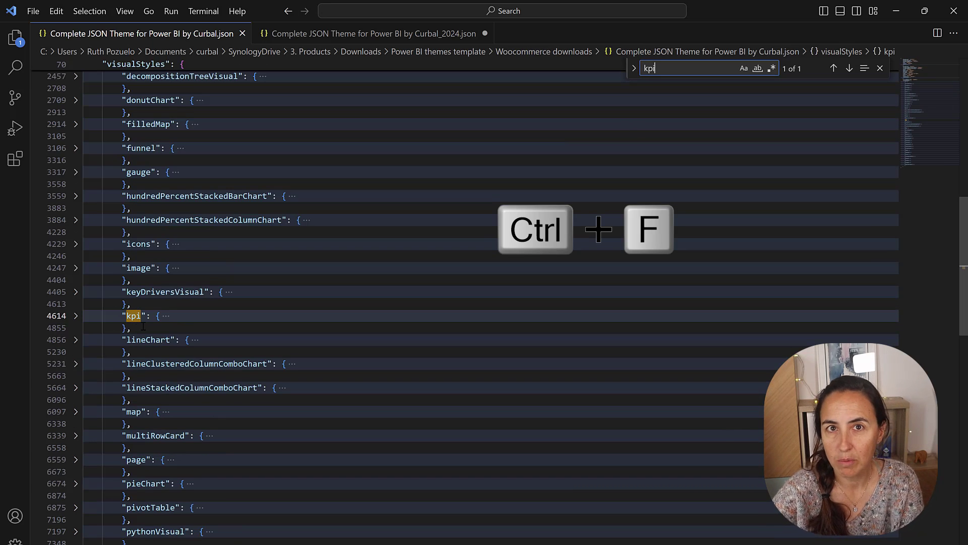
left_click(76, 316)
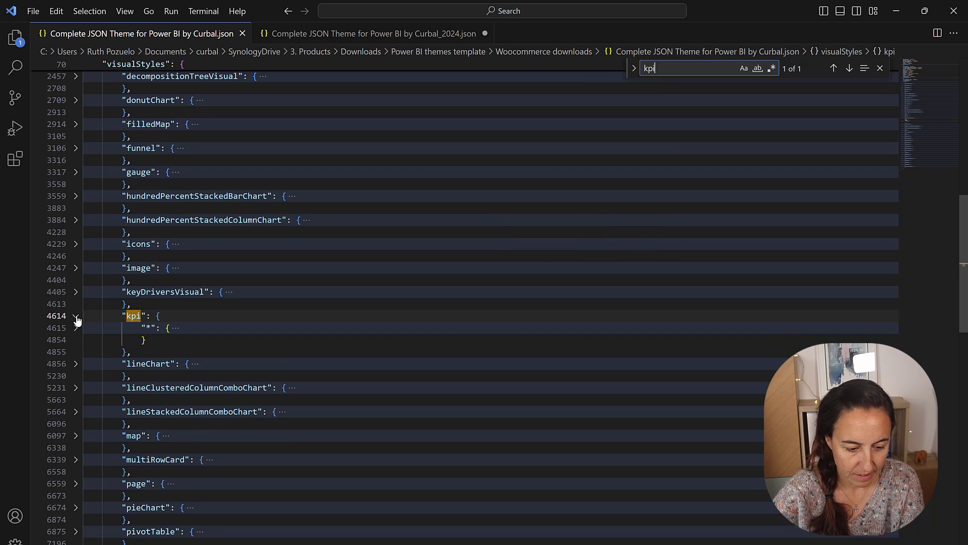
left_click(76, 315)
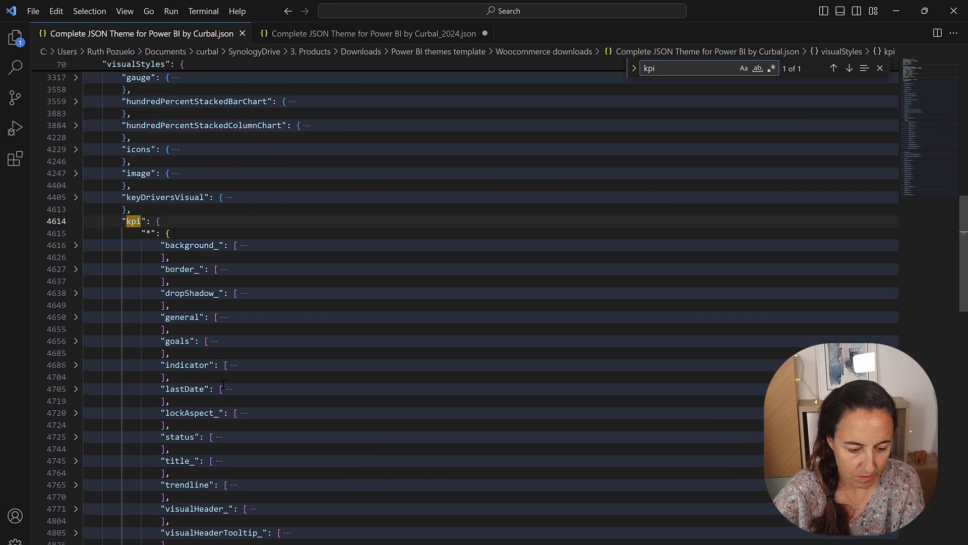
left_click(76, 364)
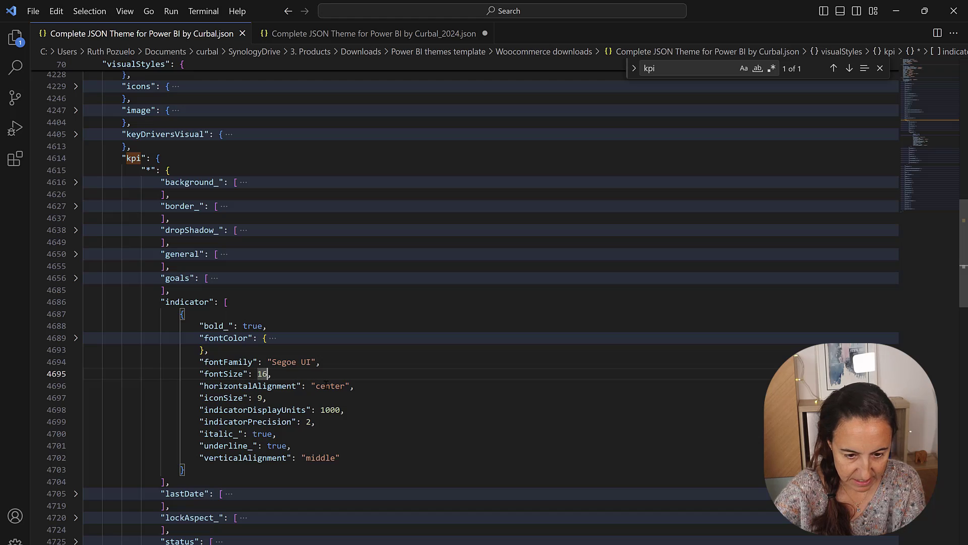
key("Backspace")
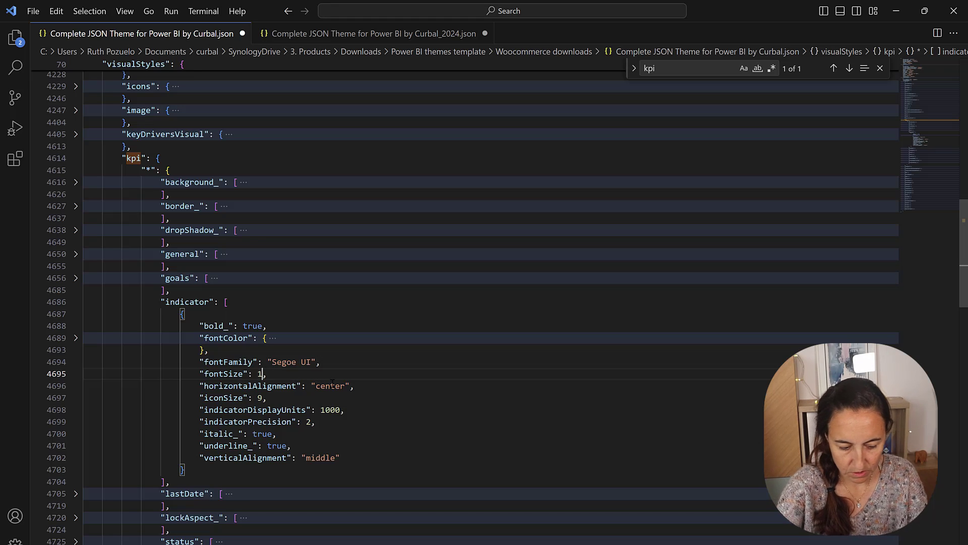
type("2")
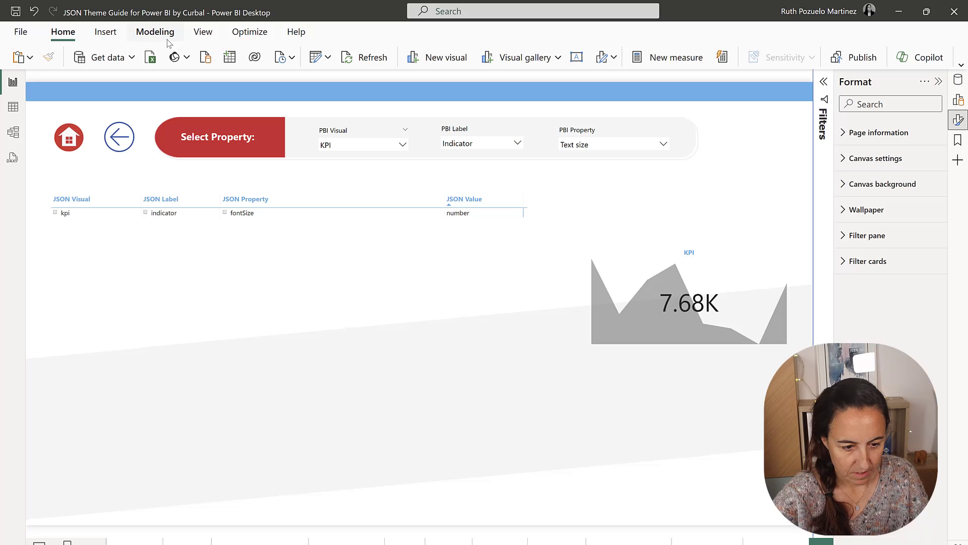
- Import 'Complete JSON Theme for Power BI by Curbal.json' through Browse for themes and dismiss the confirmation
left_click(202, 31)
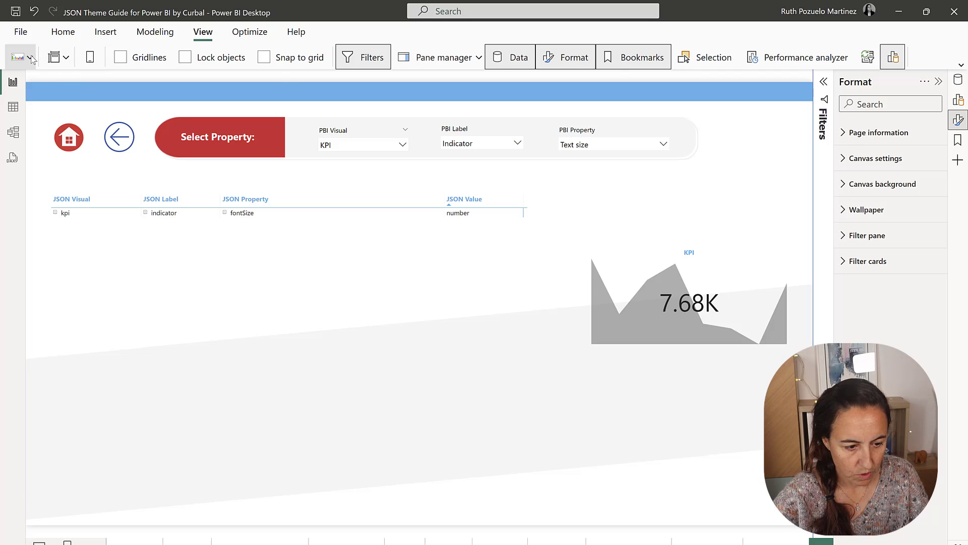
left_click(18, 57)
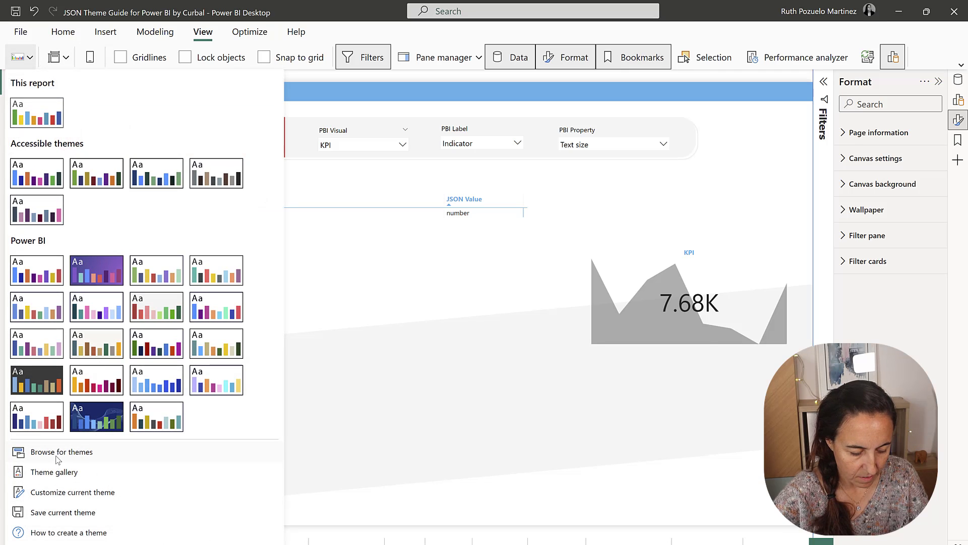
left_click(61, 451)
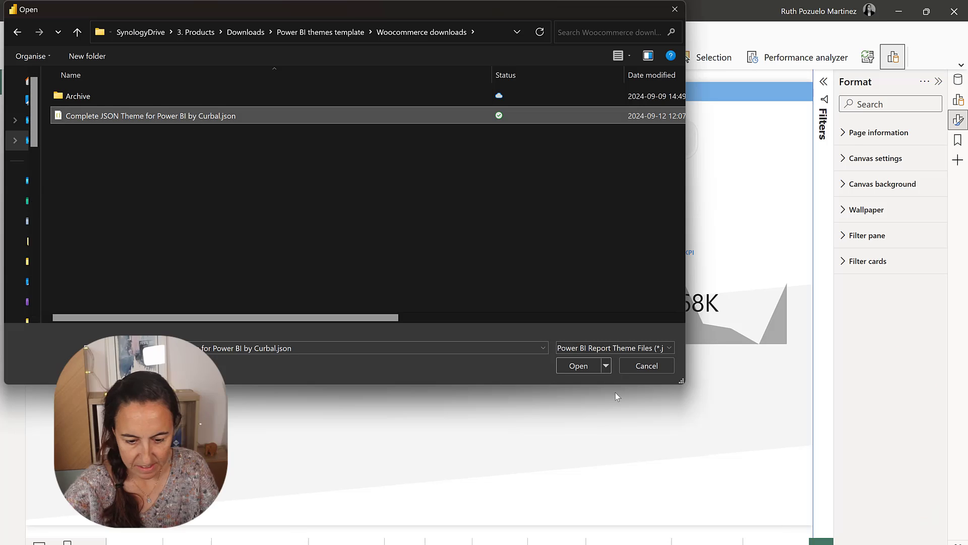
left_click(578, 365)
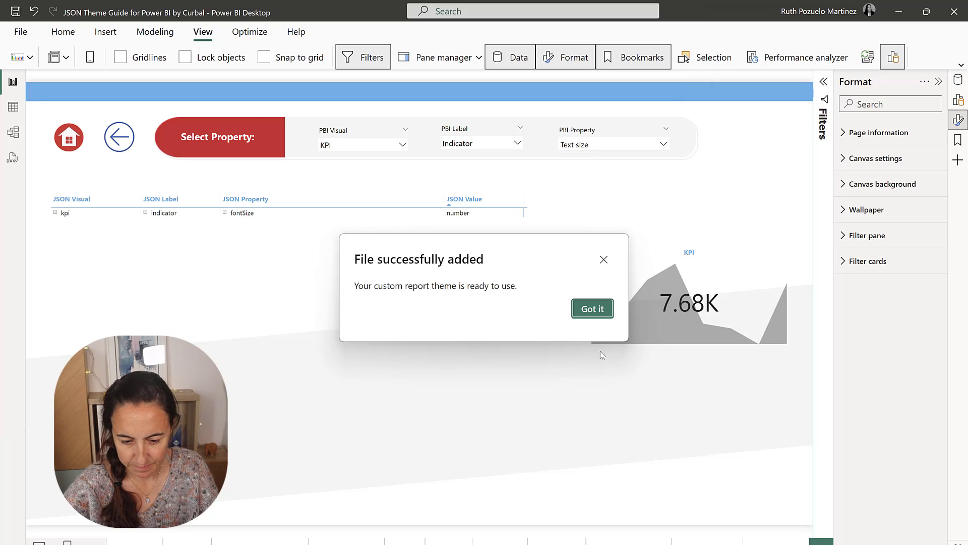
left_click(591, 308)
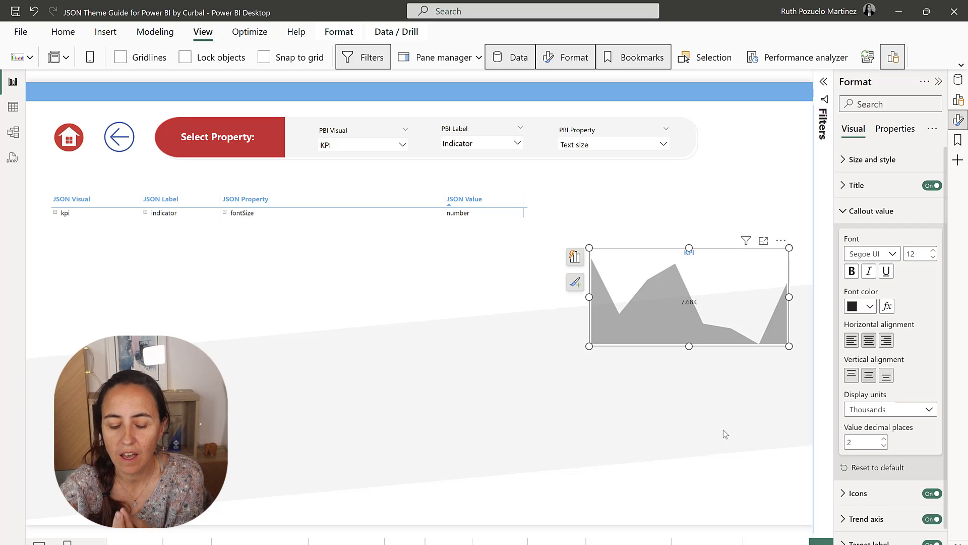
left_click(780, 240)
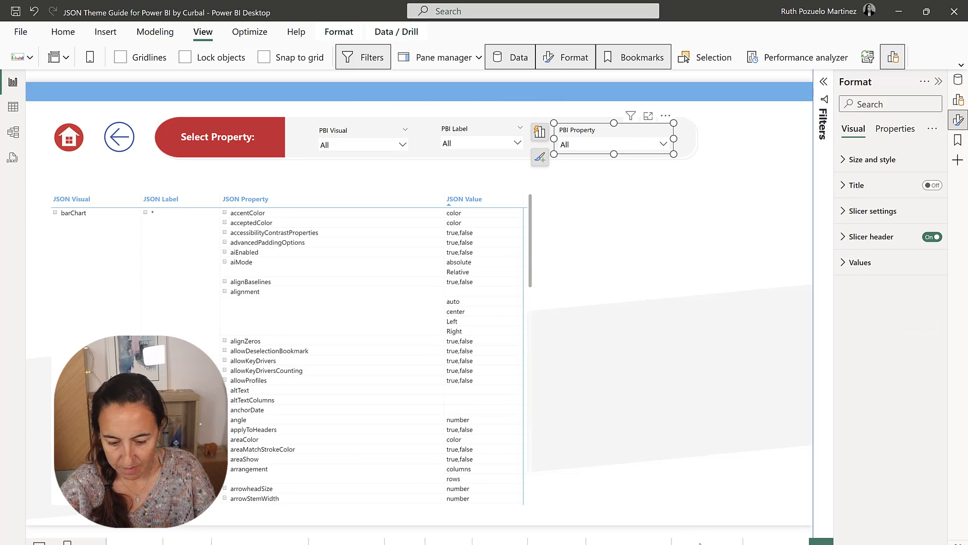
- Open the table/matrix guide, reveal Column headers auto-size width, and open the property filter
left_click(118, 136)
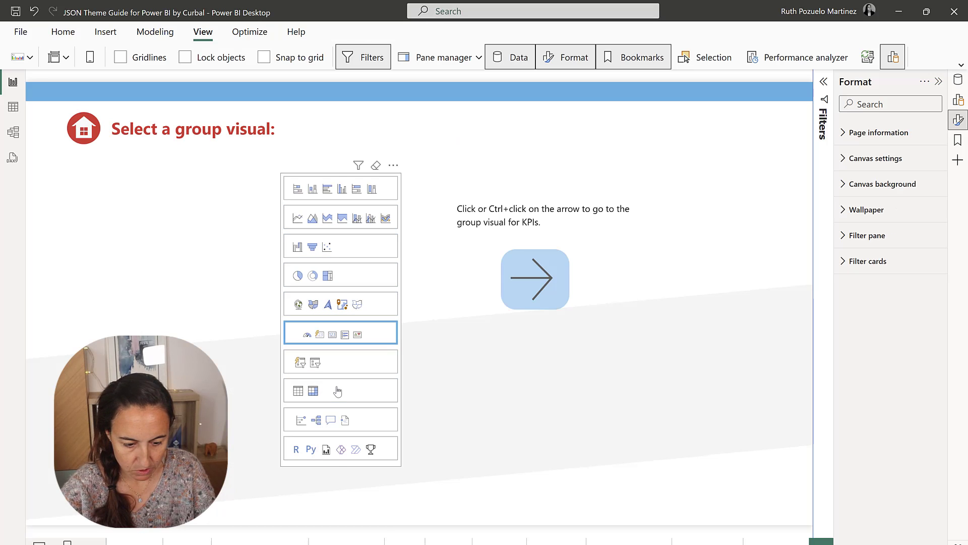
left_click(534, 278)
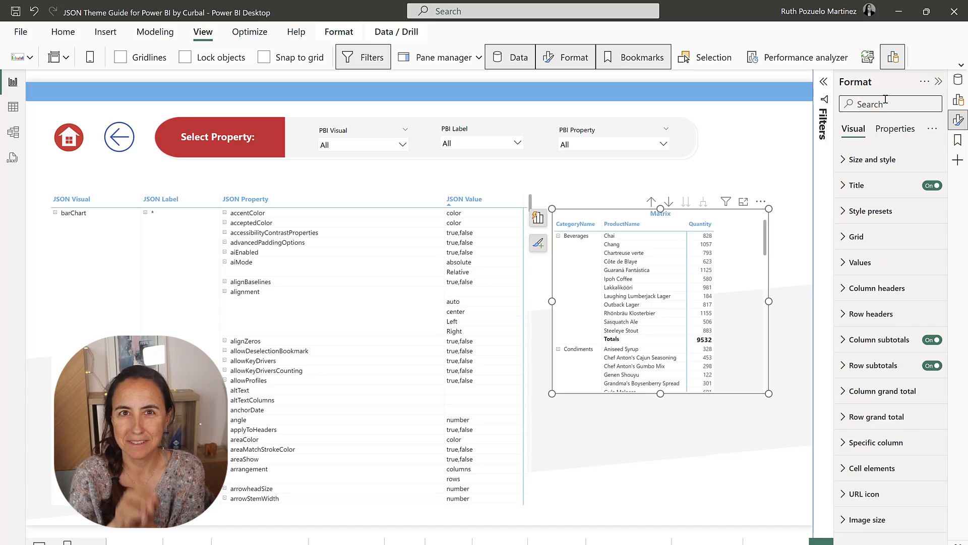
type("auto")
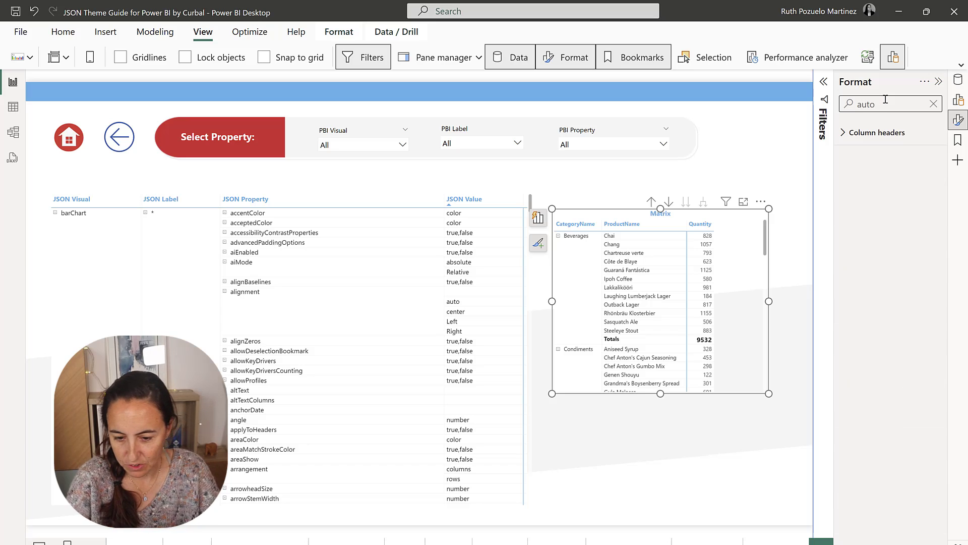
left_click(876, 132)
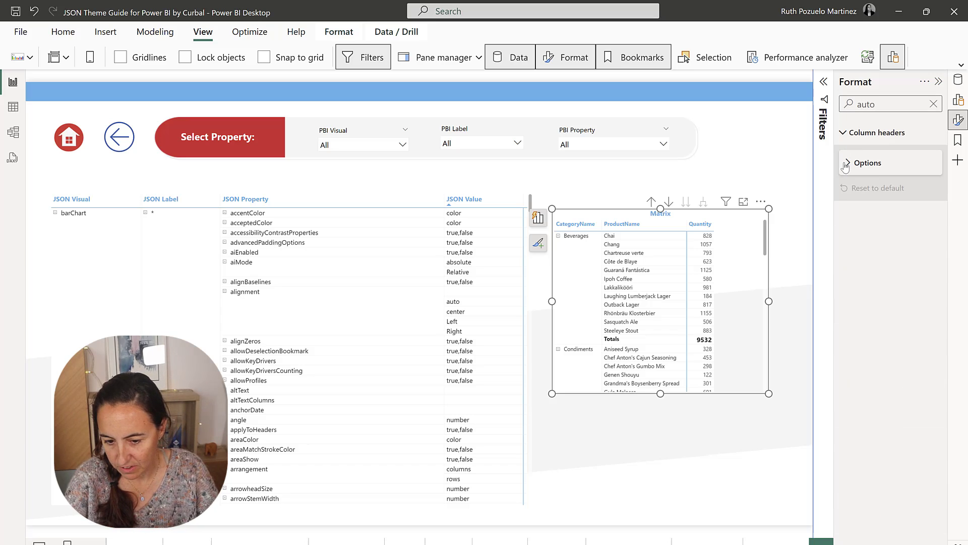
left_click(867, 162)
type("matr")
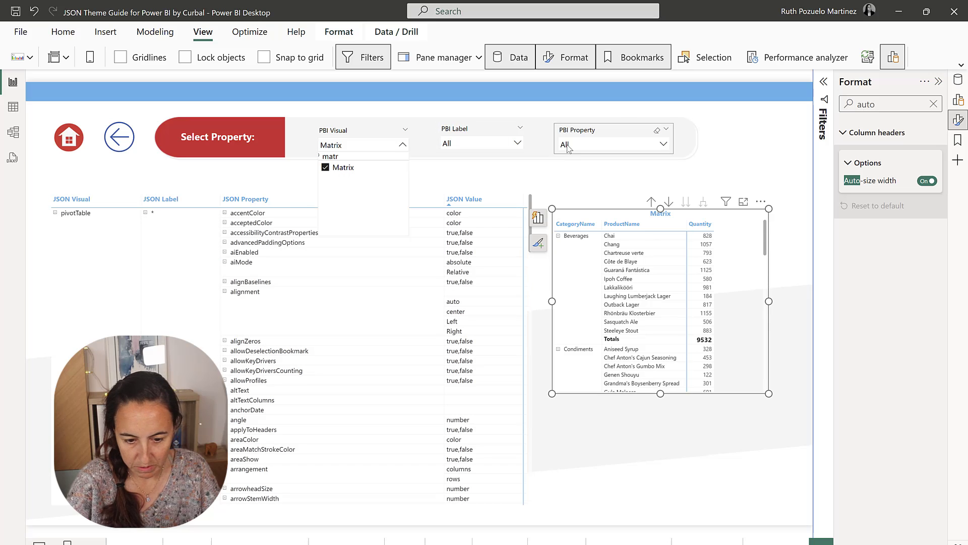
left_click(611, 143)
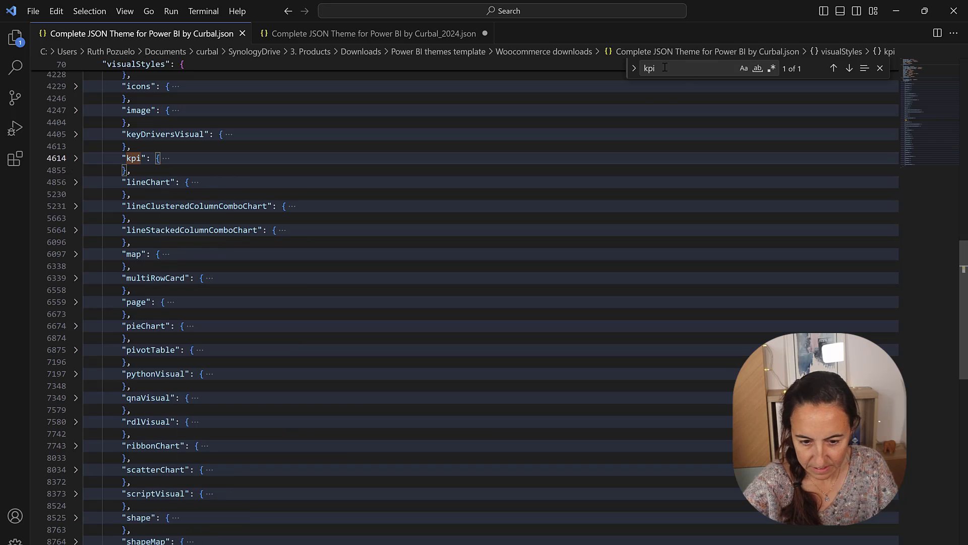
- Find pivotTable in the theme, unfold columnHeaders, and set autoSizeColumnWidth to false
type("pivot")
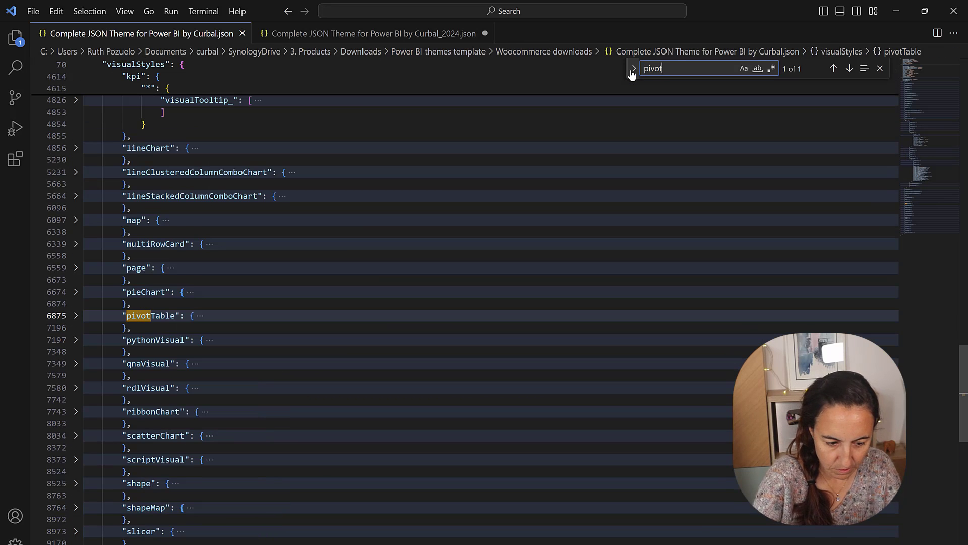
left_click(76, 316)
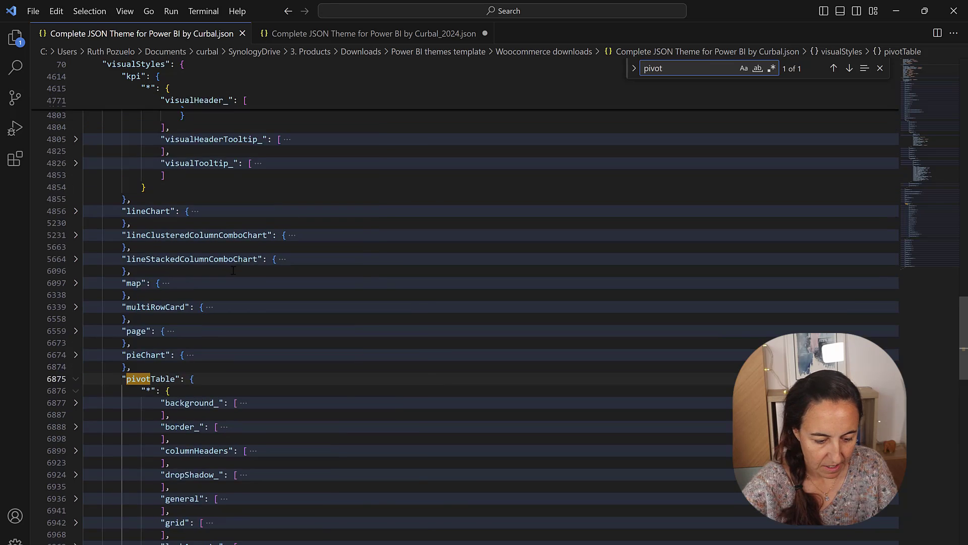
scroll("down", 3)
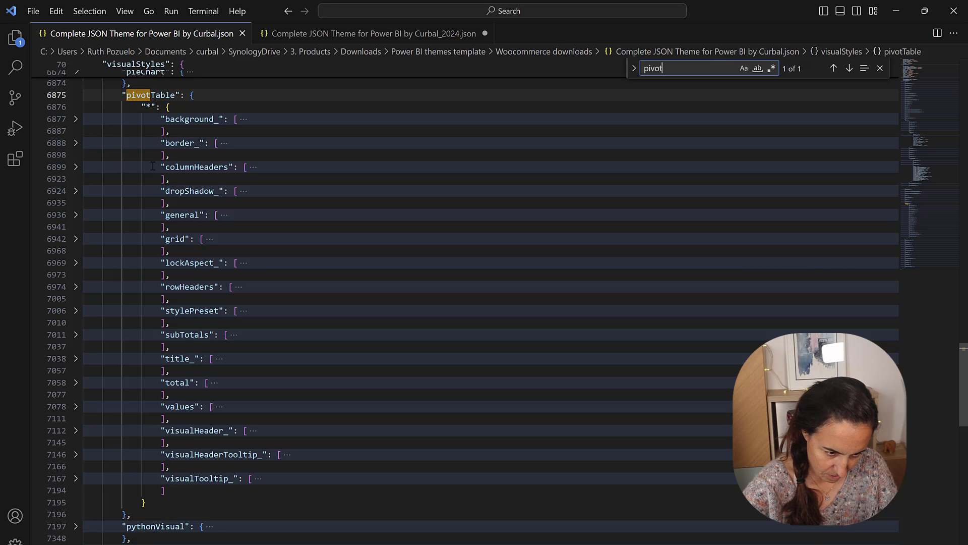
left_click(76, 167)
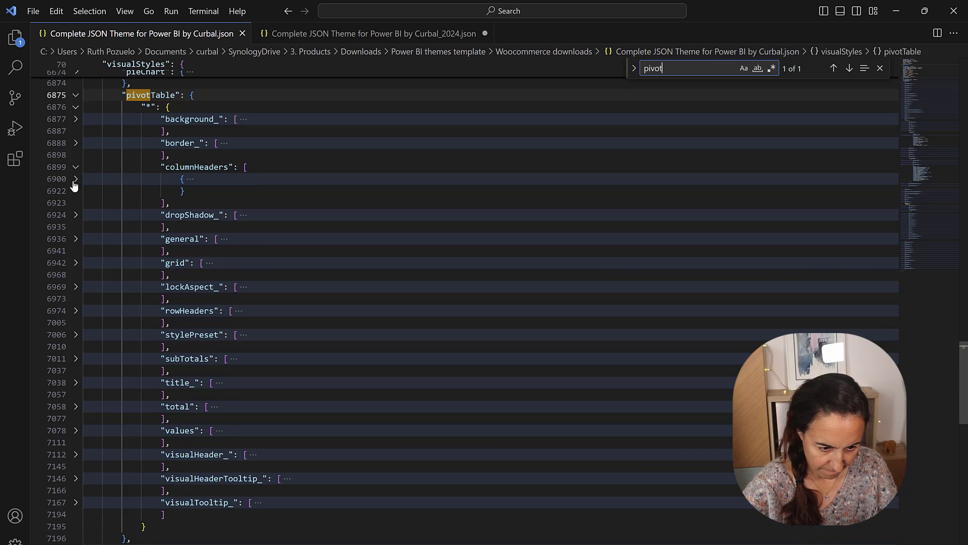
left_click(75, 179)
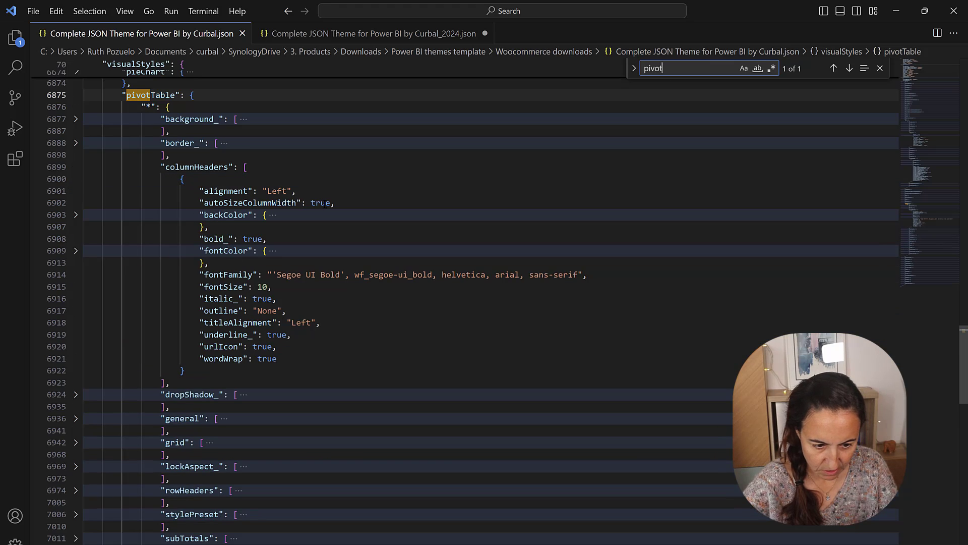
type("fal")
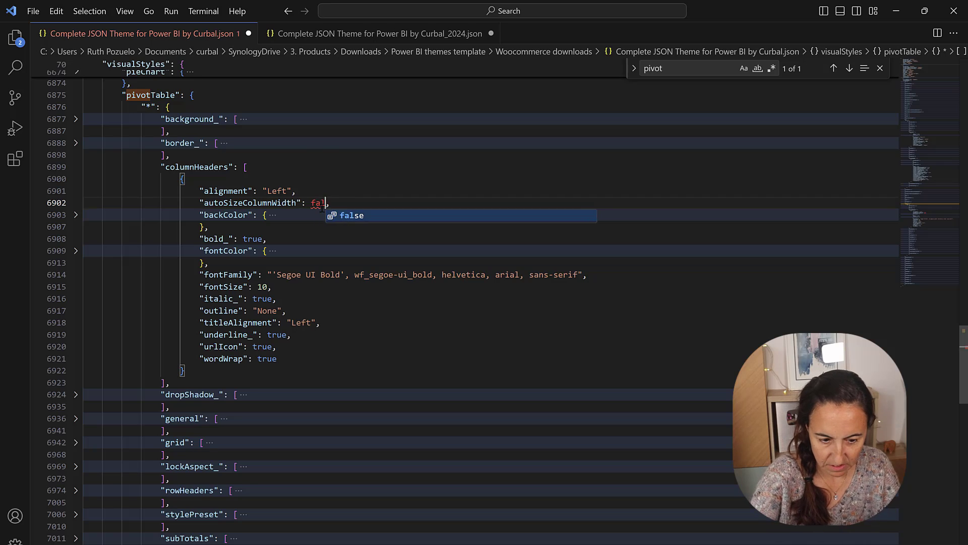
key("Tab")
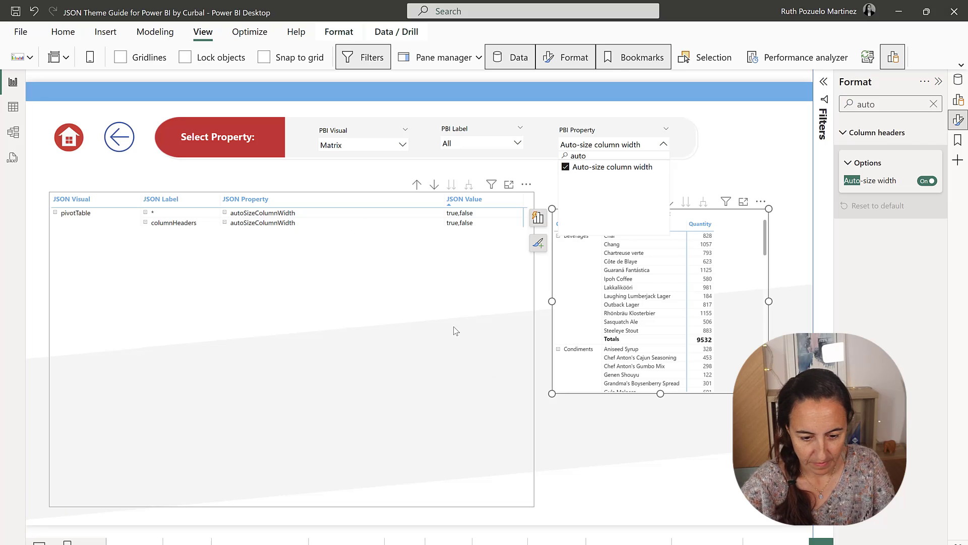
- Return to the visual picker page and select the KPI group row
left_click(762, 201)
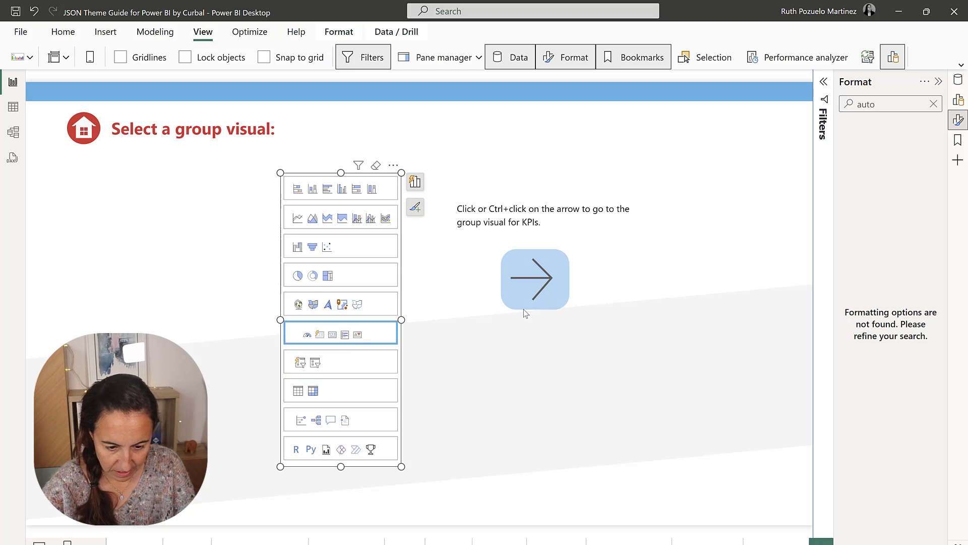
- Paste the new card from the KPIs page onto the guide, filtered to Card (New)
left_click(535, 279)
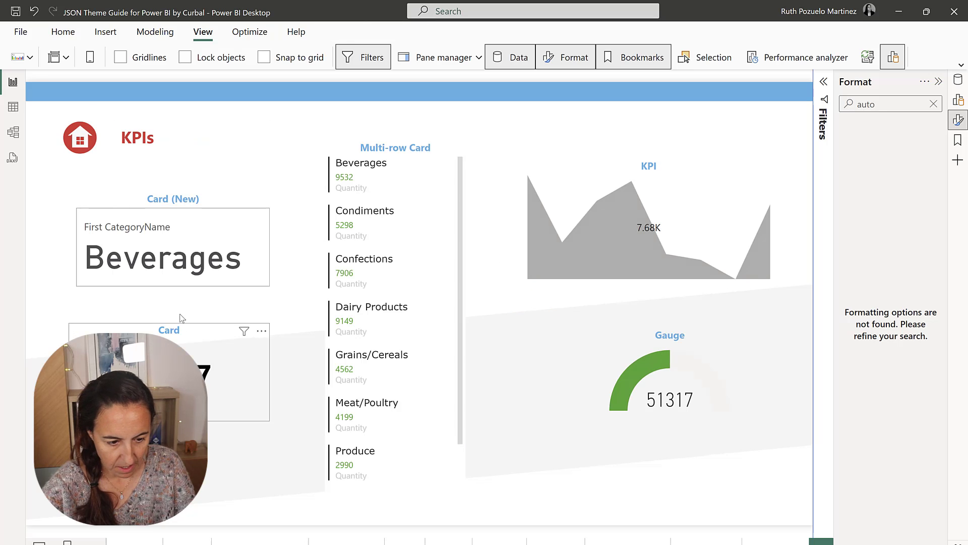
left_click(173, 247)
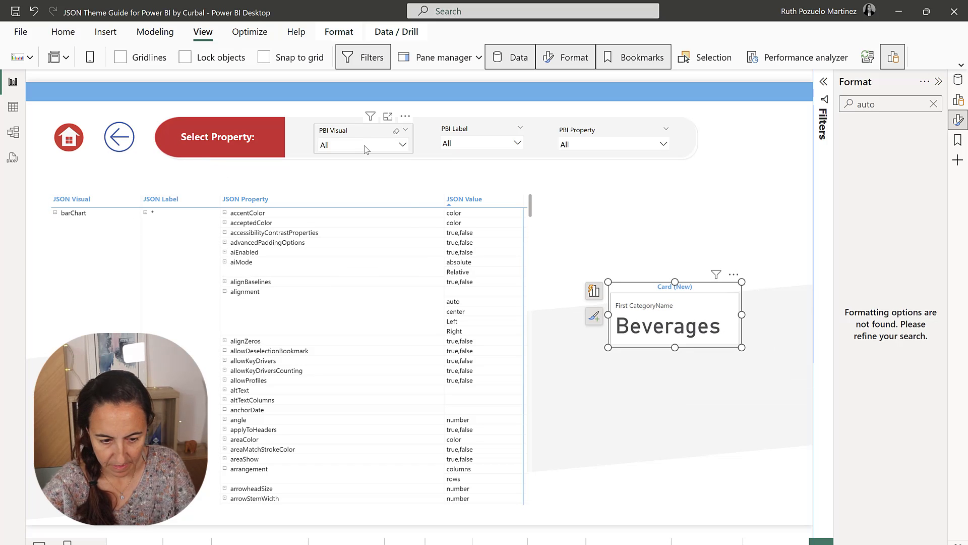
type("card")
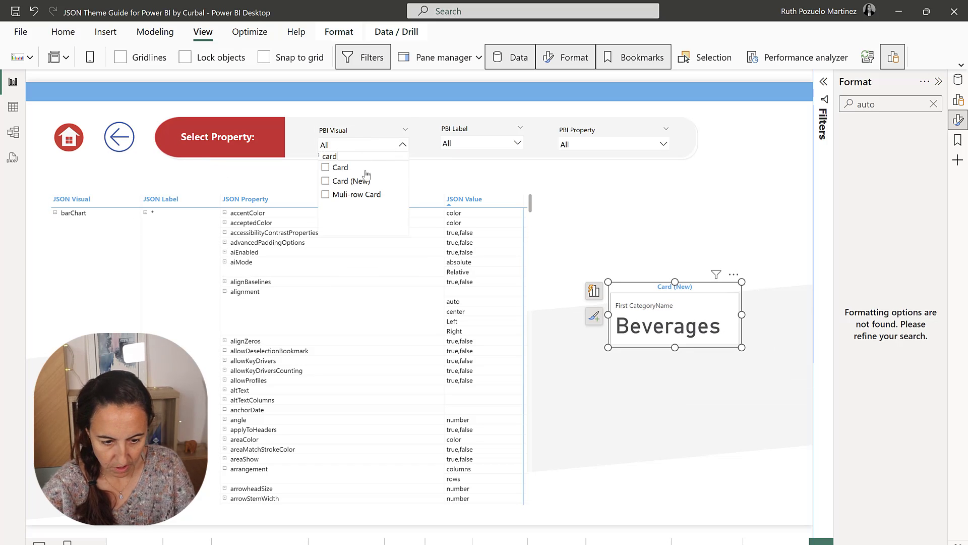
left_click(347, 180)
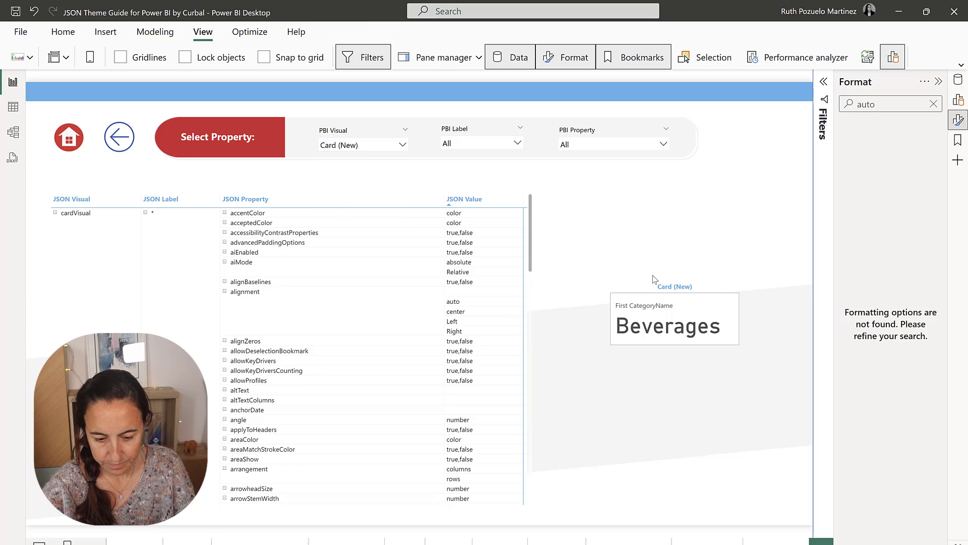
left_click(674, 318)
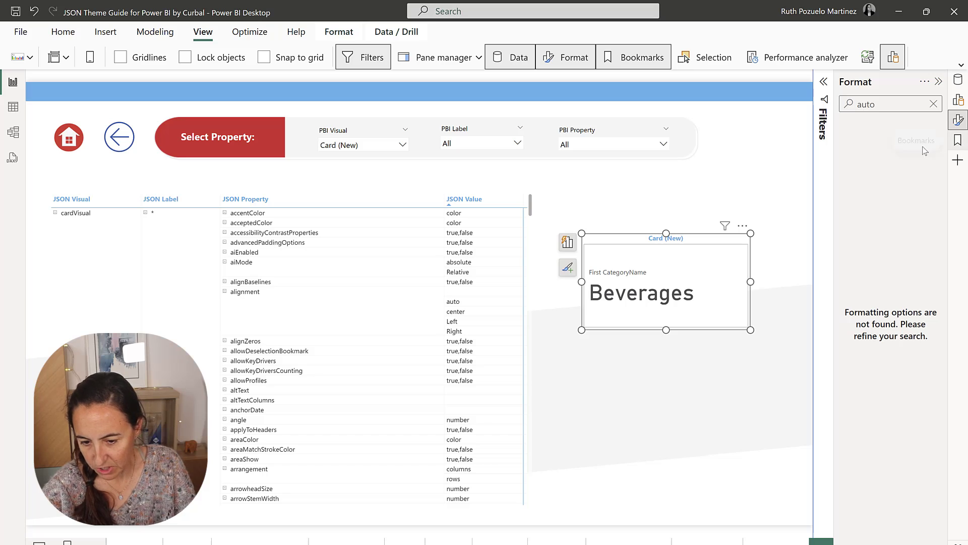
mouse_move(766, 247)
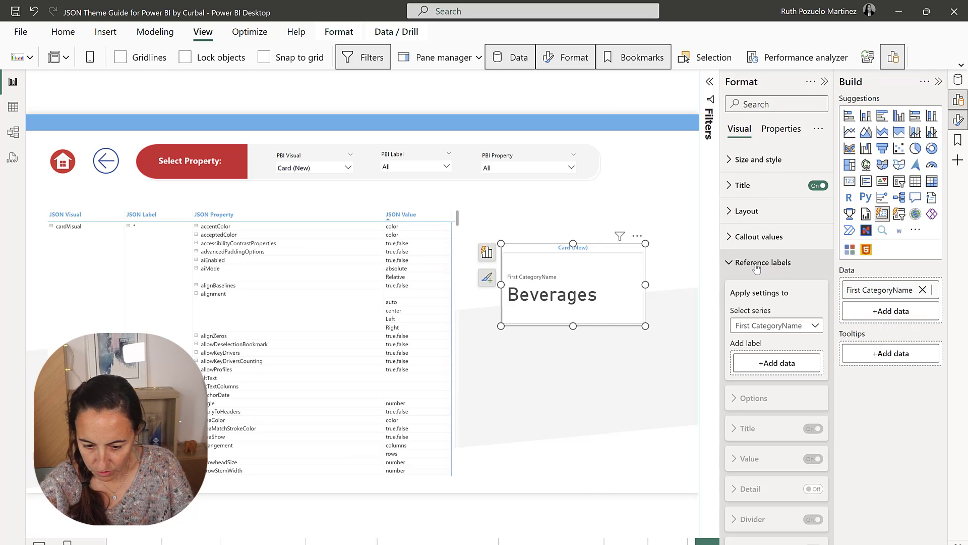
- Add ProductName as the card's reference label and turn its background off
left_click(776, 363)
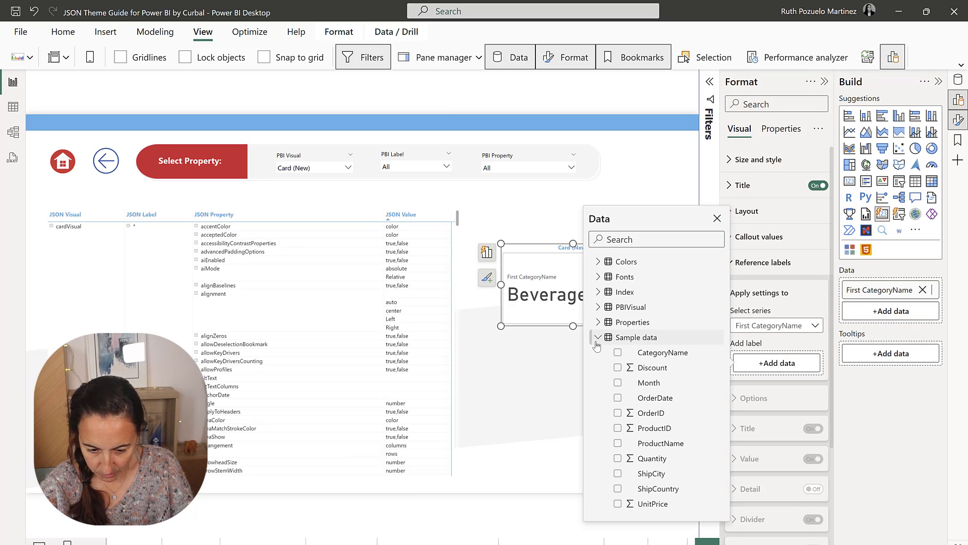
left_click(617, 443)
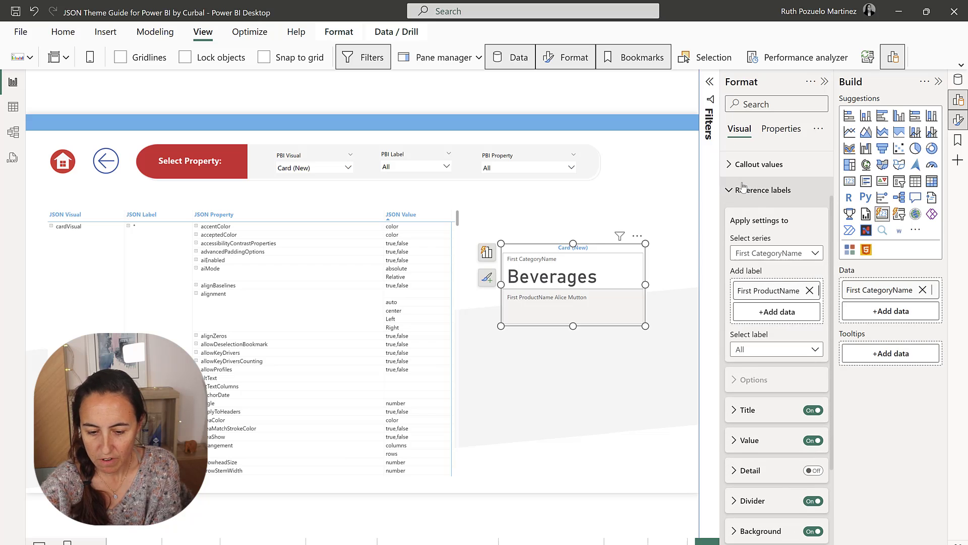
scroll("down", 3)
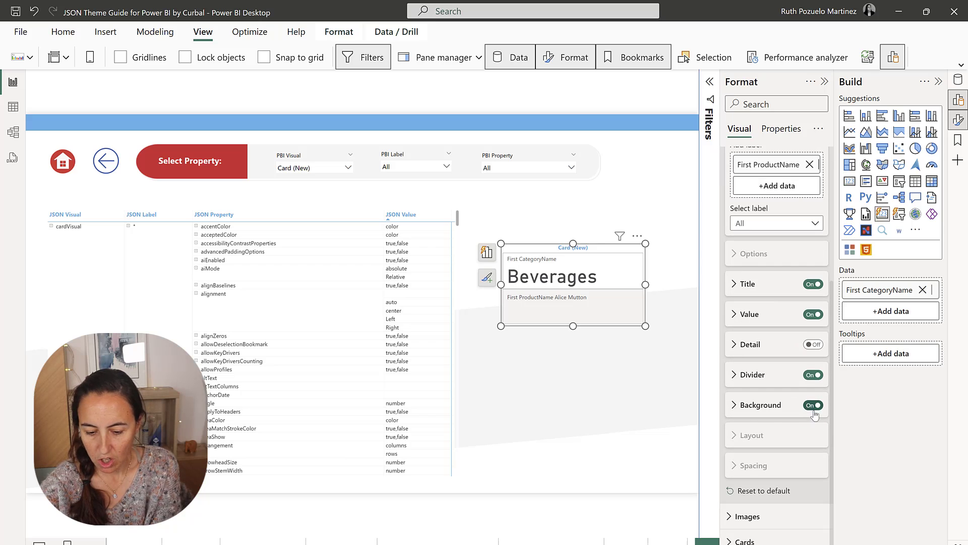
left_click(812, 404)
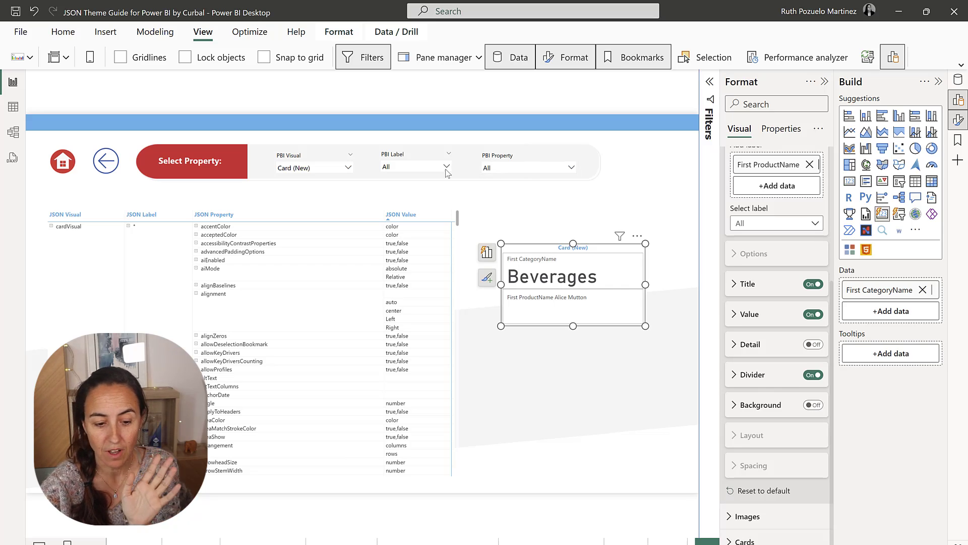
- Filter the guide's PBI Label slicer to Reference labels
left_click(444, 167)
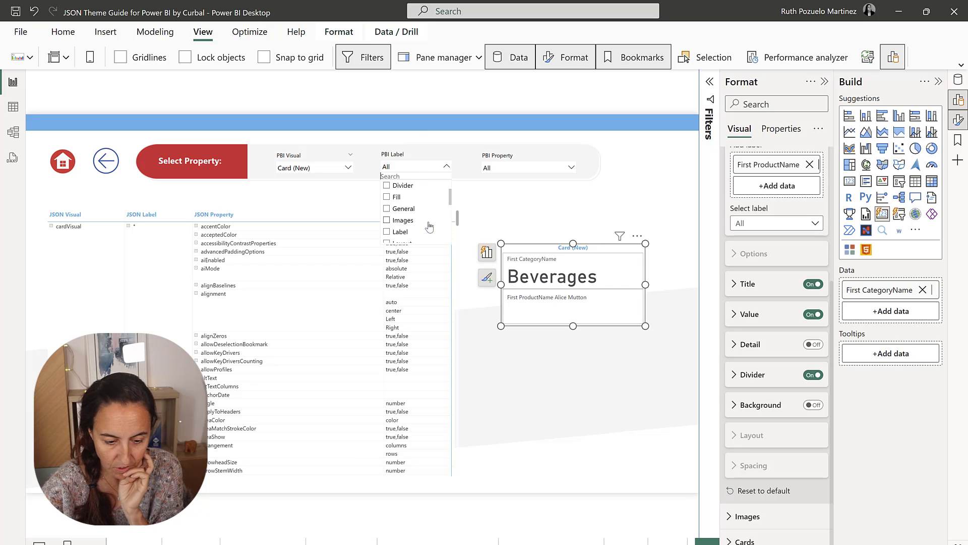
left_click(411, 220)
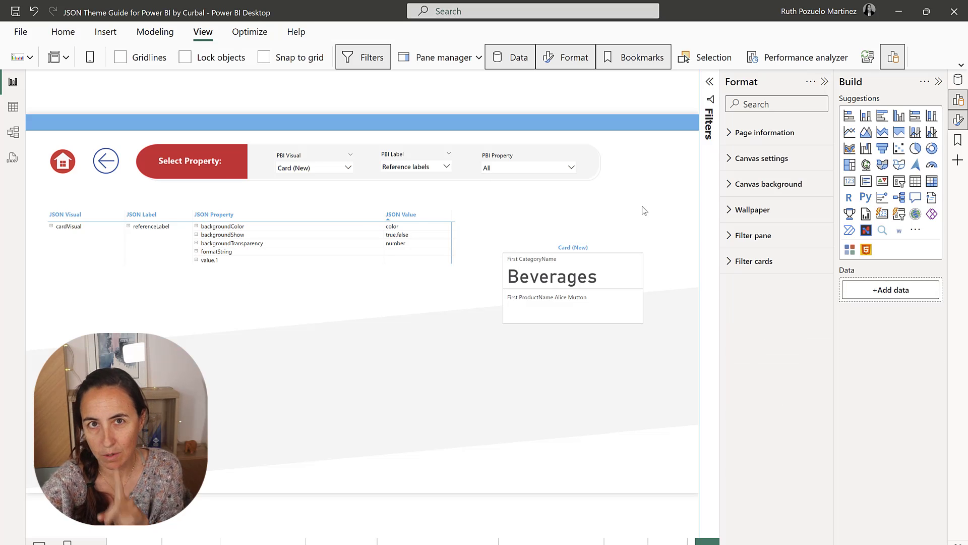
left_click(231, 242)
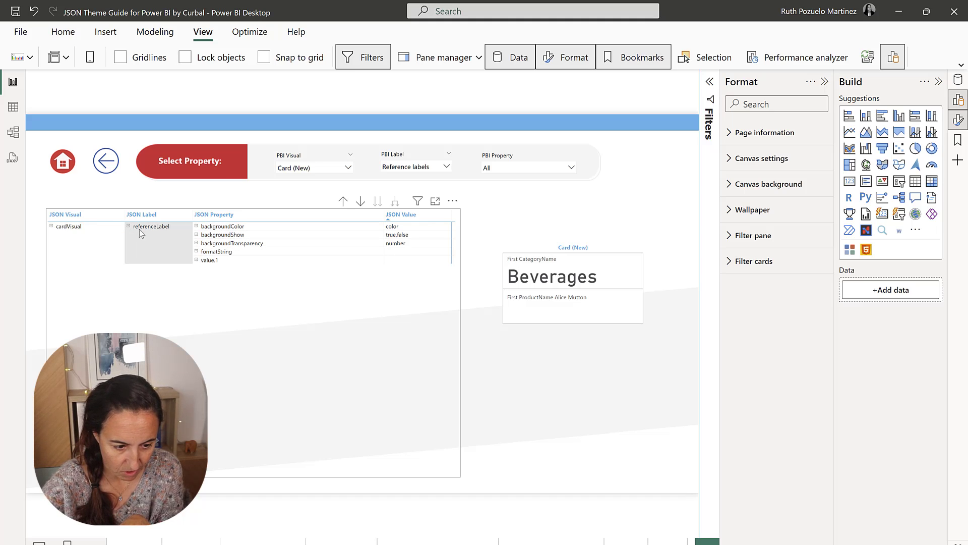
left_click(231, 226)
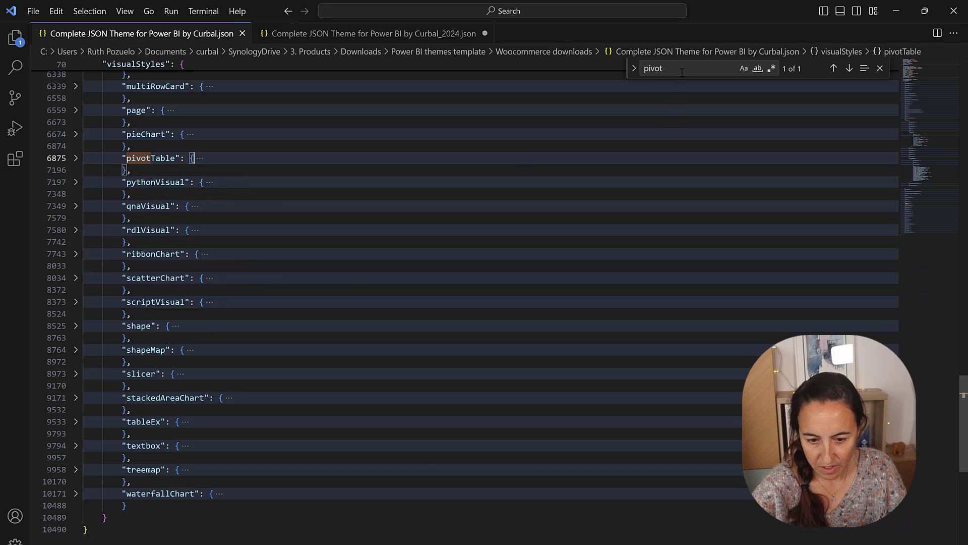
type("cardVo")
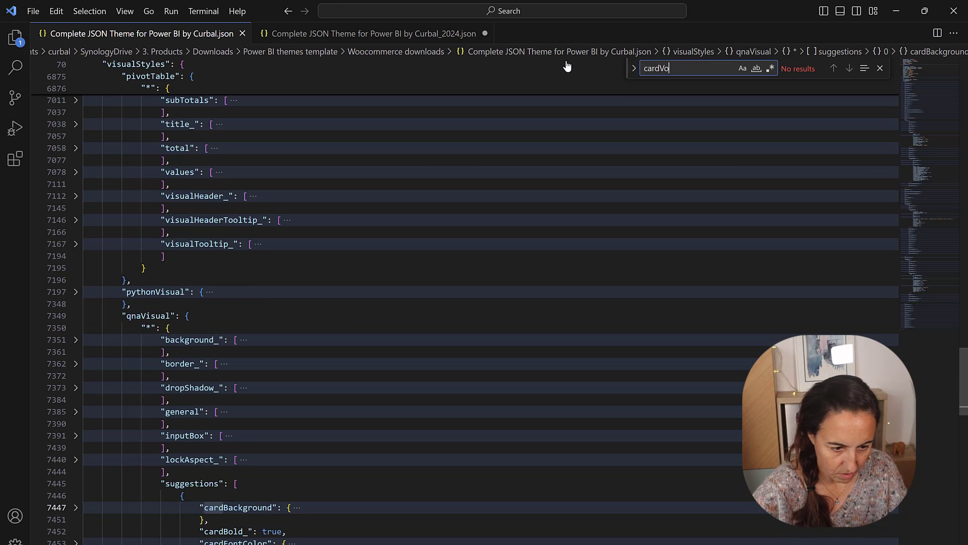
left_click(215, 171)
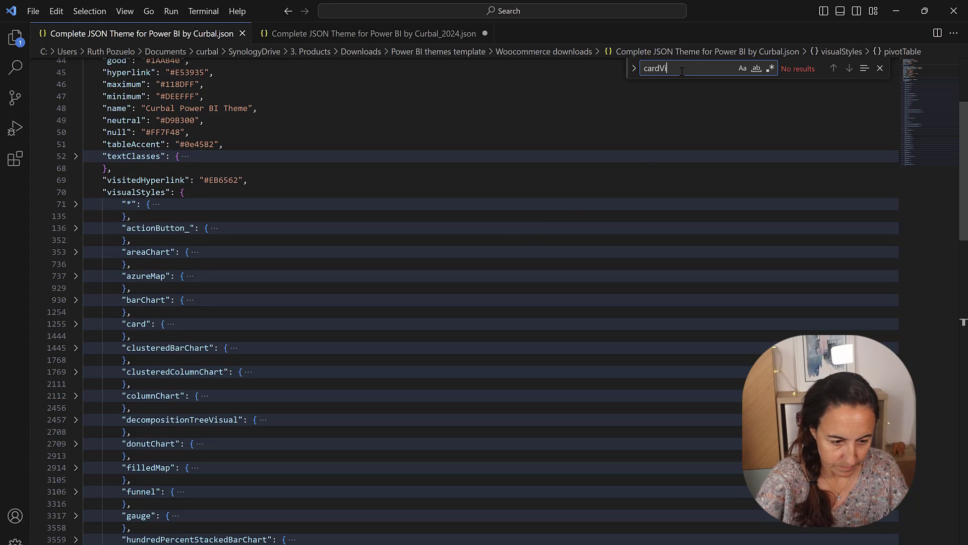
mouse_move(715, 107)
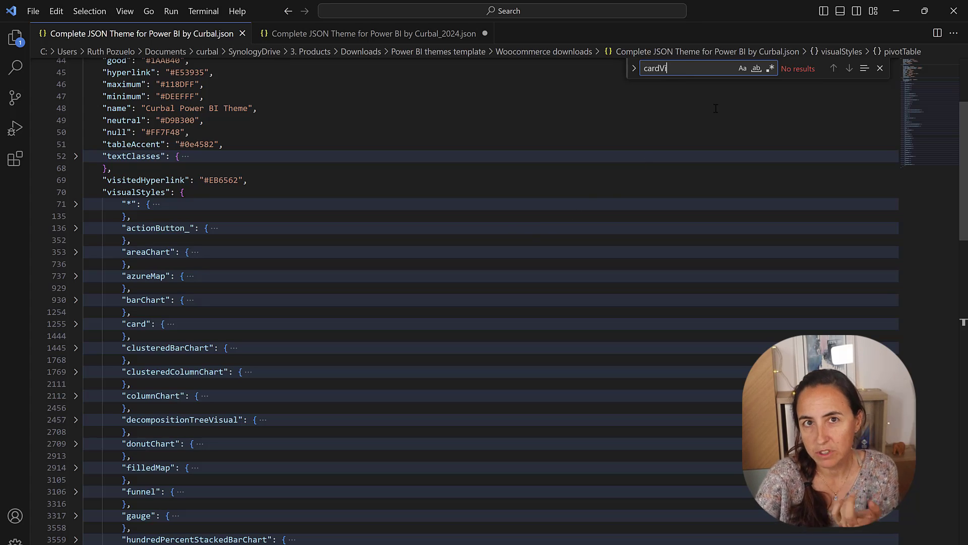
scroll("down", 3)
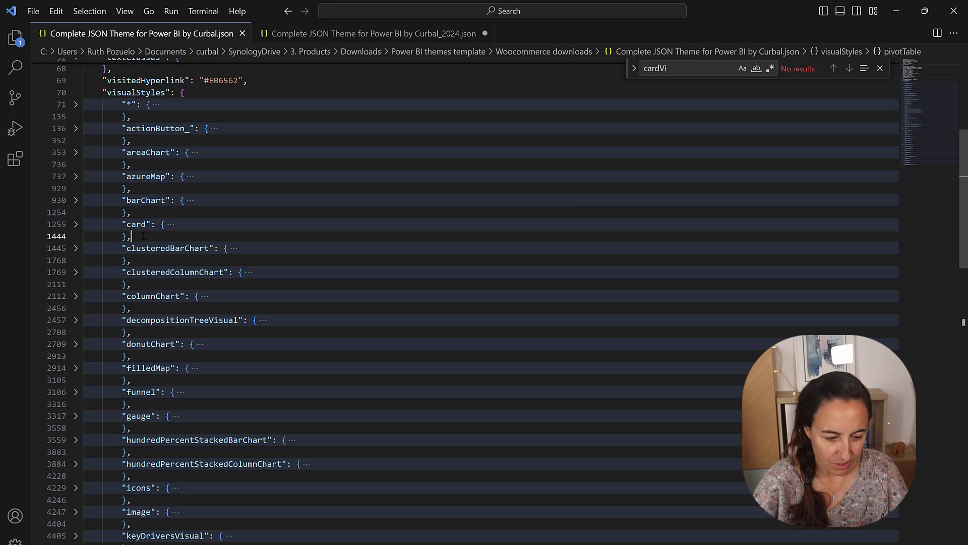
- Type "cardVisual": { "*": { } }, below the card entry in visualStyles
key("enter")
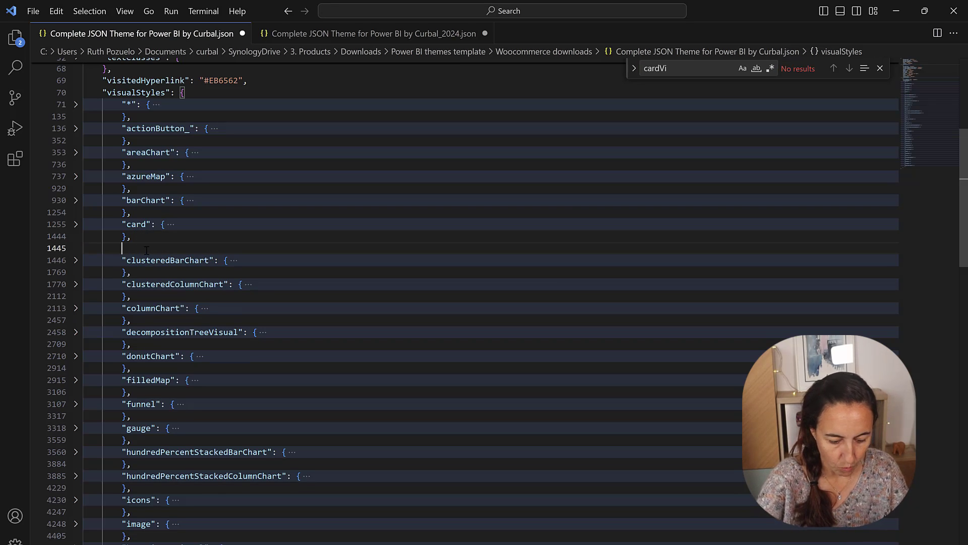
type("\"")
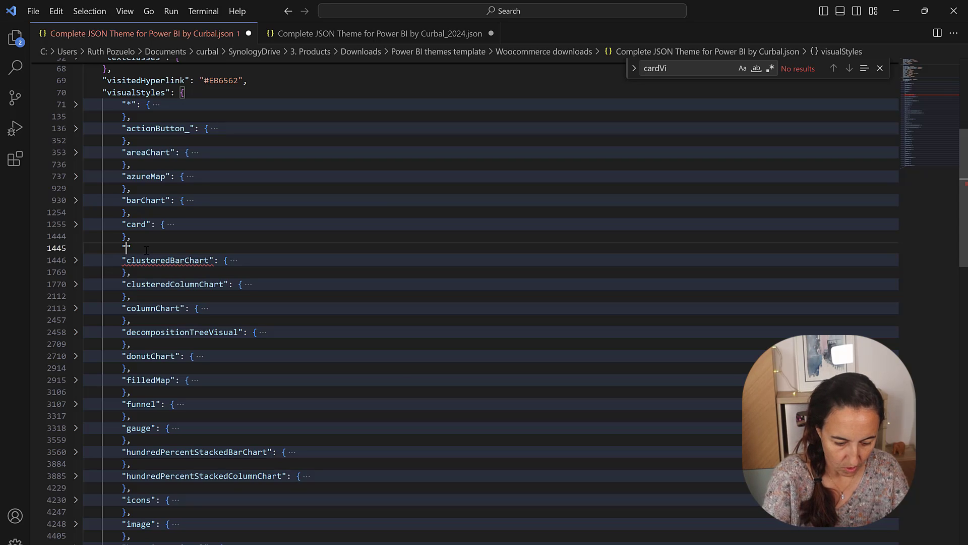
type("cardV")
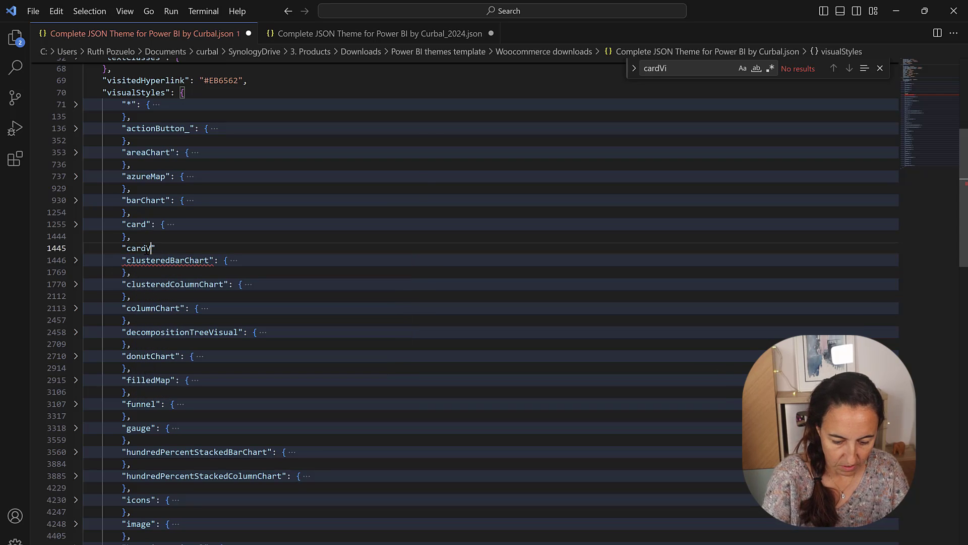
type("sual")
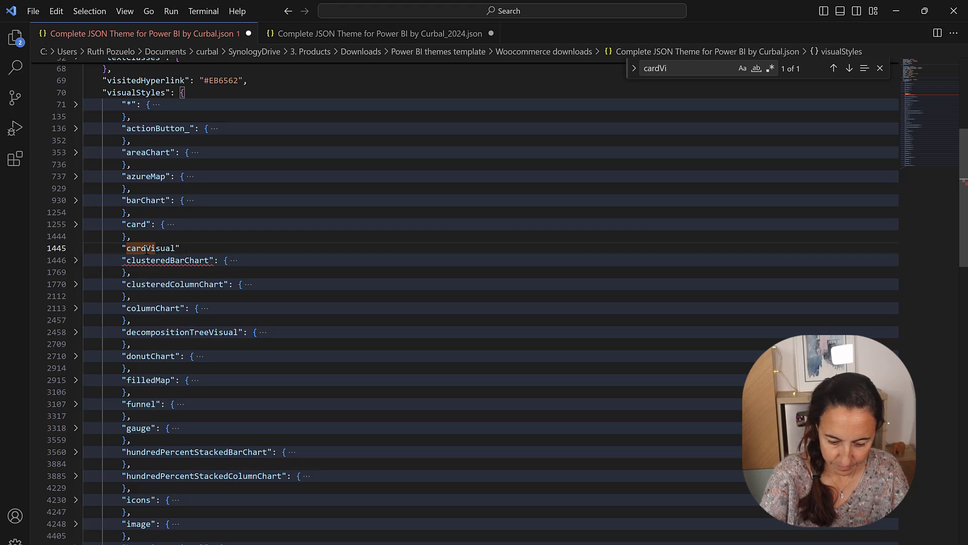
type(":{")
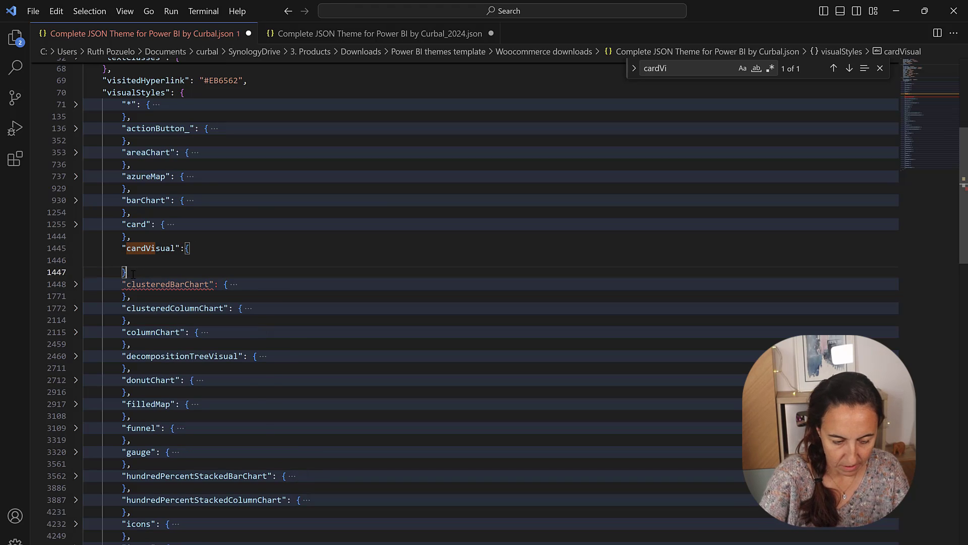
type(",")
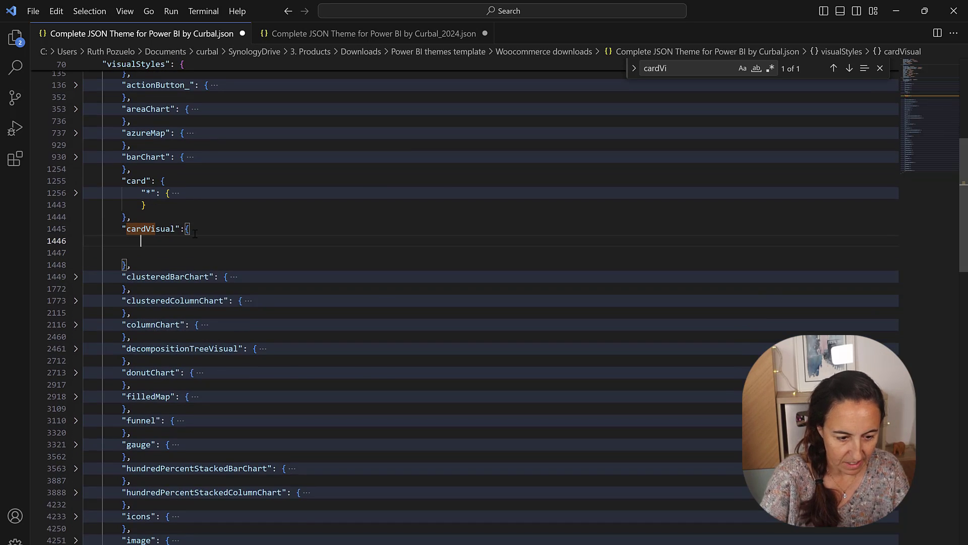
type("\"*\":{")
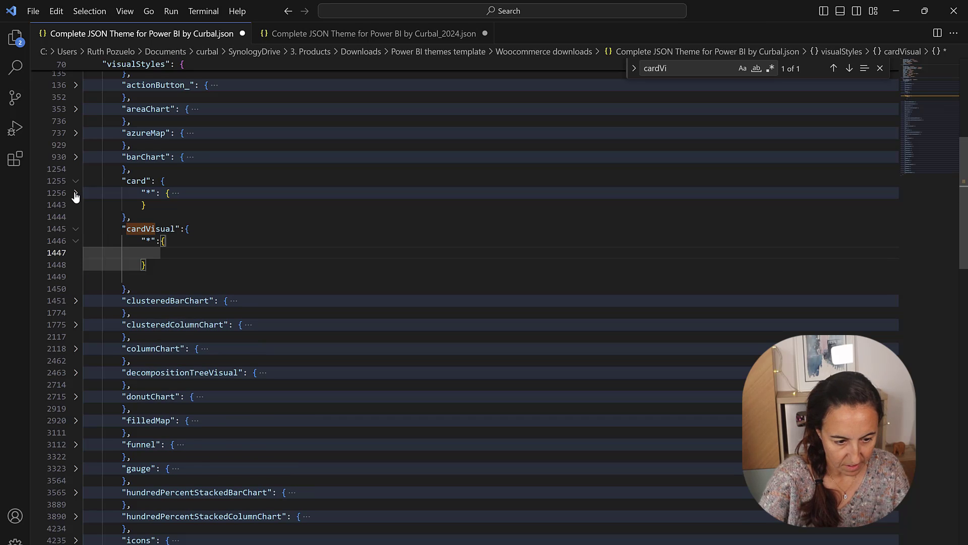
- Check card's "*" structure, then type "referenceLabel": [ { inside cardVisual's "*" block
left_click(76, 193)
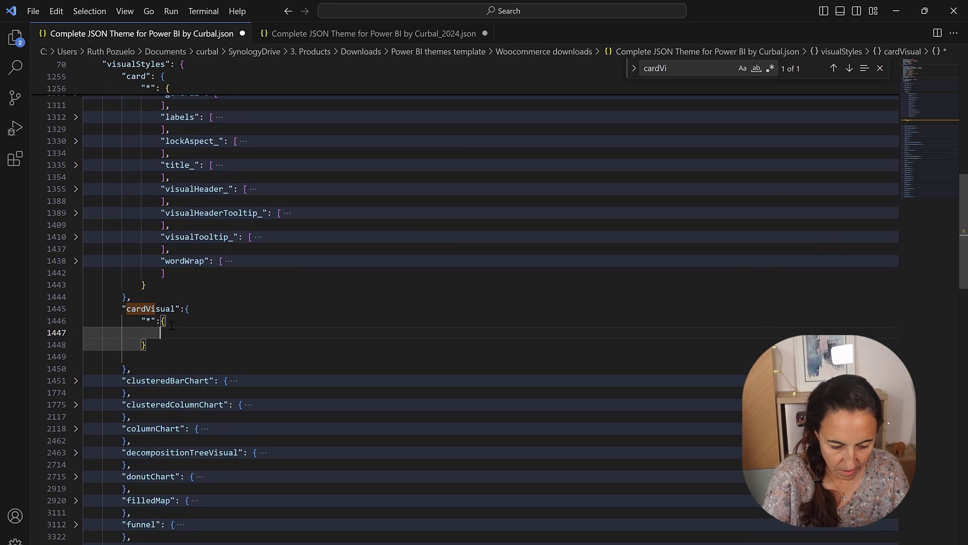
type("refere\"")
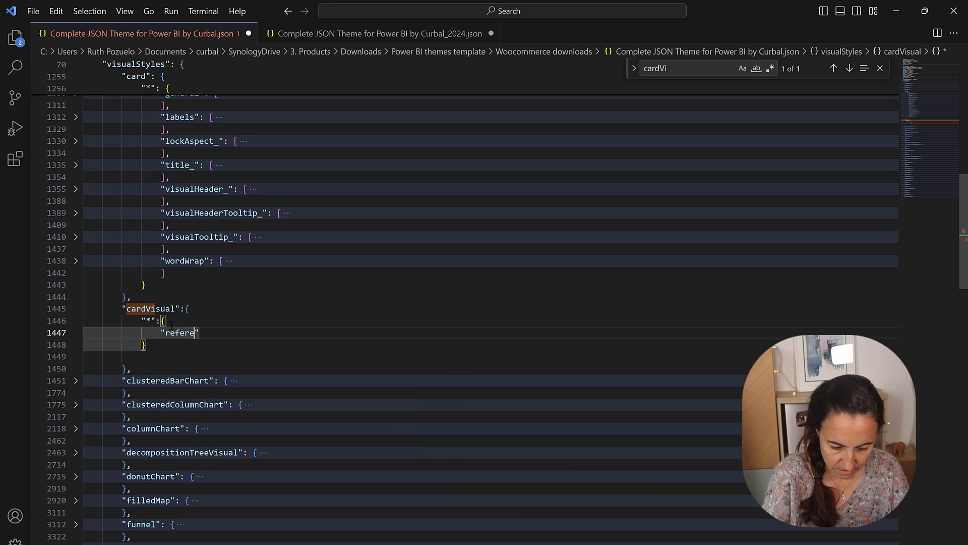
type("nceLabel")
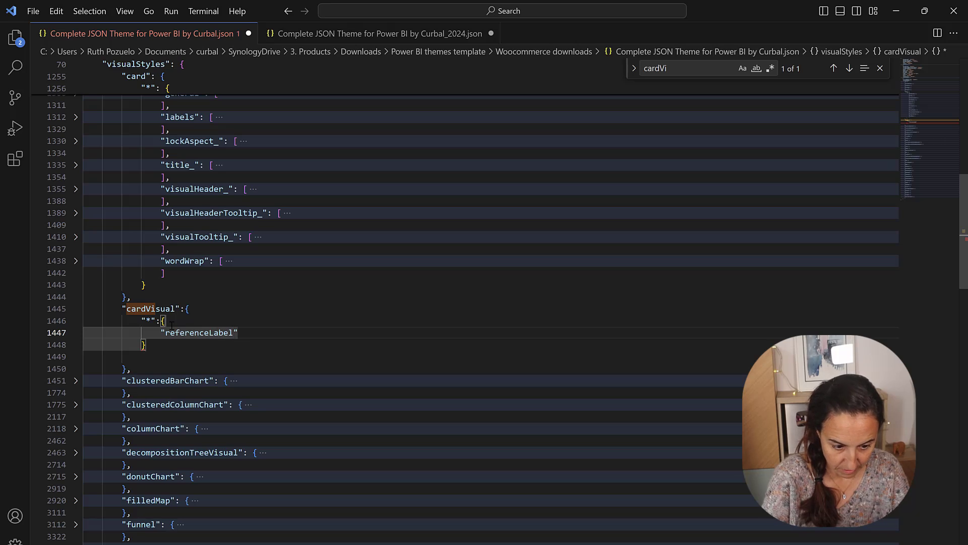
type("\":")
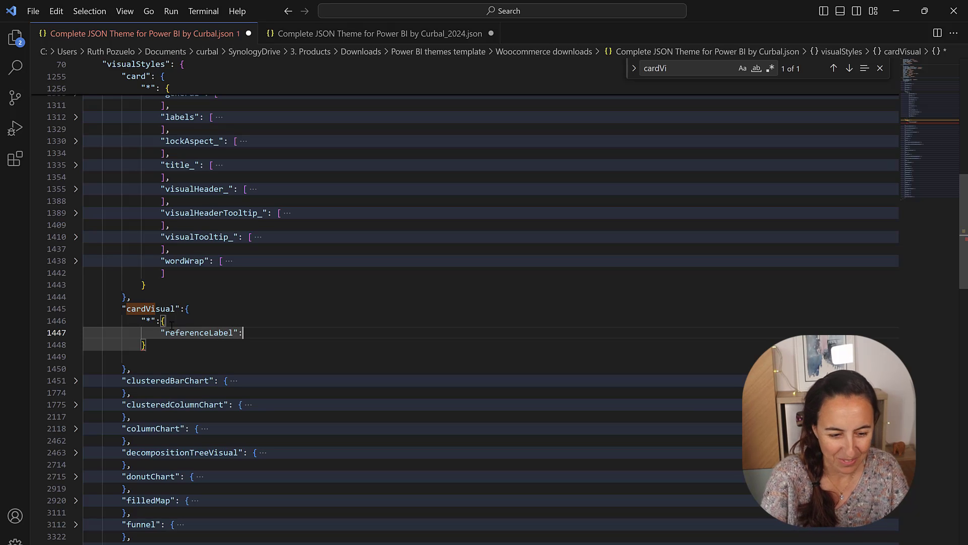
type("[]")
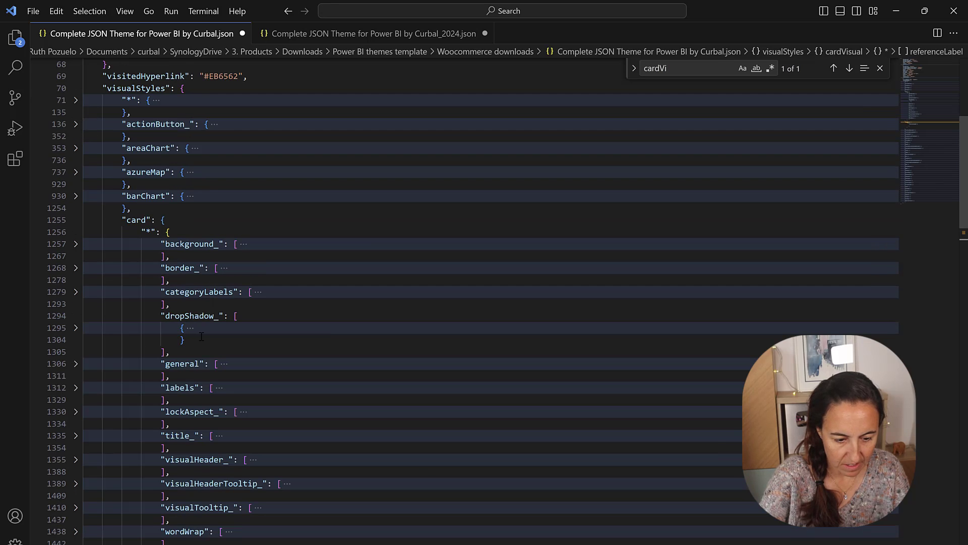
scroll("down", 3)
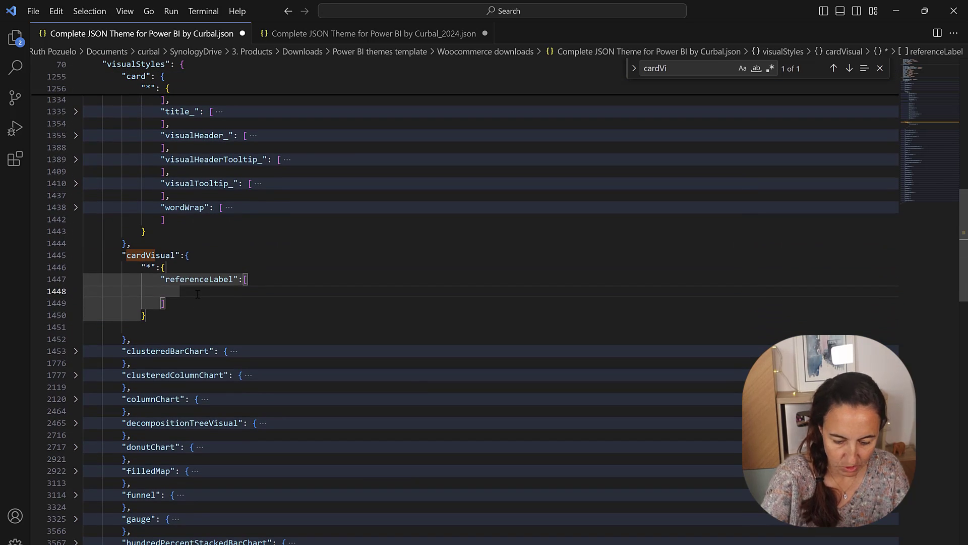
type("{")
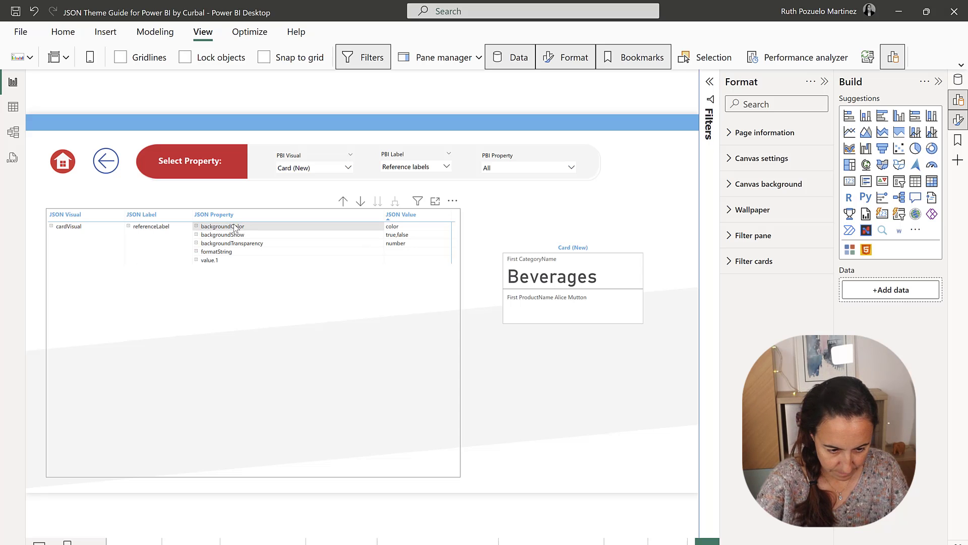
right_click(234, 227)
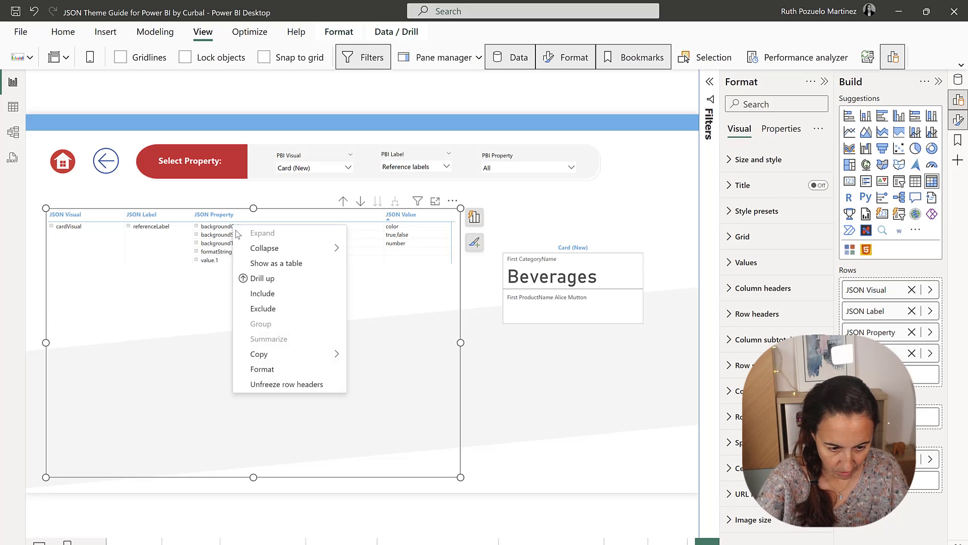
mouse_move(259, 354)
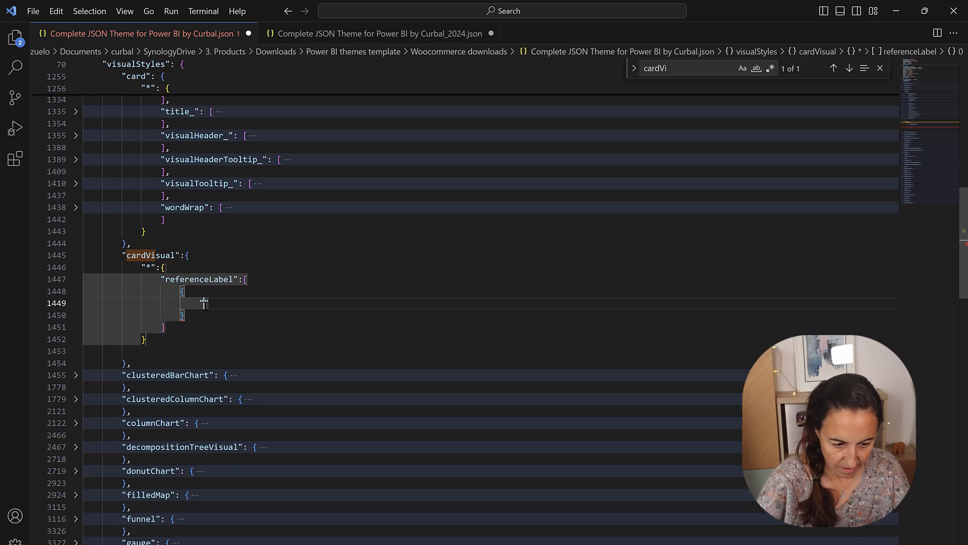
- Add a solid backgroundColor block, copying the structure from card's background settings
type("\"backgroundColor\": {")
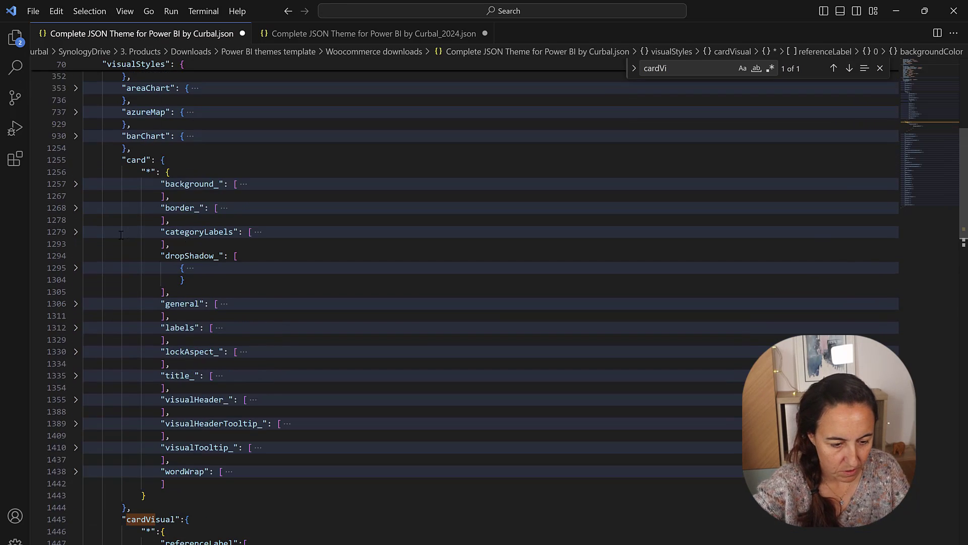
left_click(76, 183)
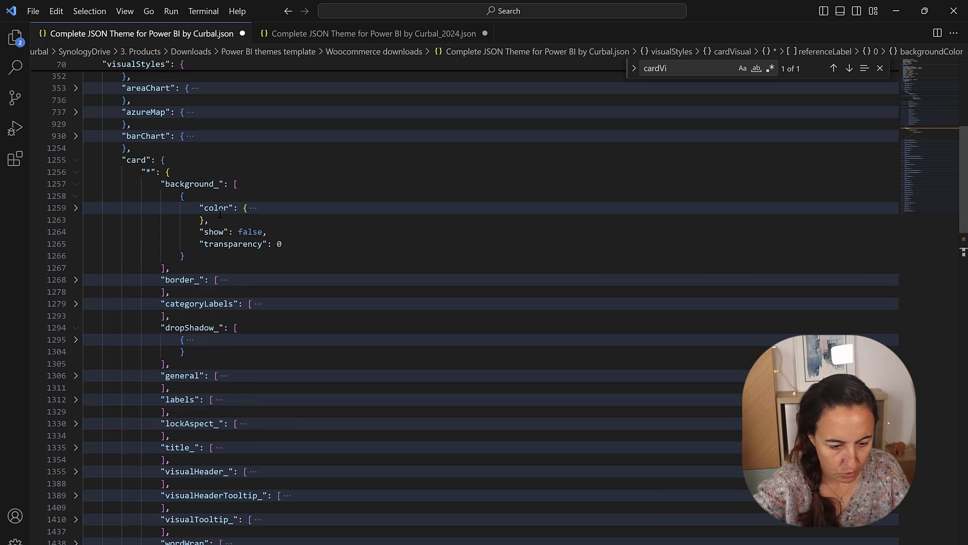
left_click(76, 208)
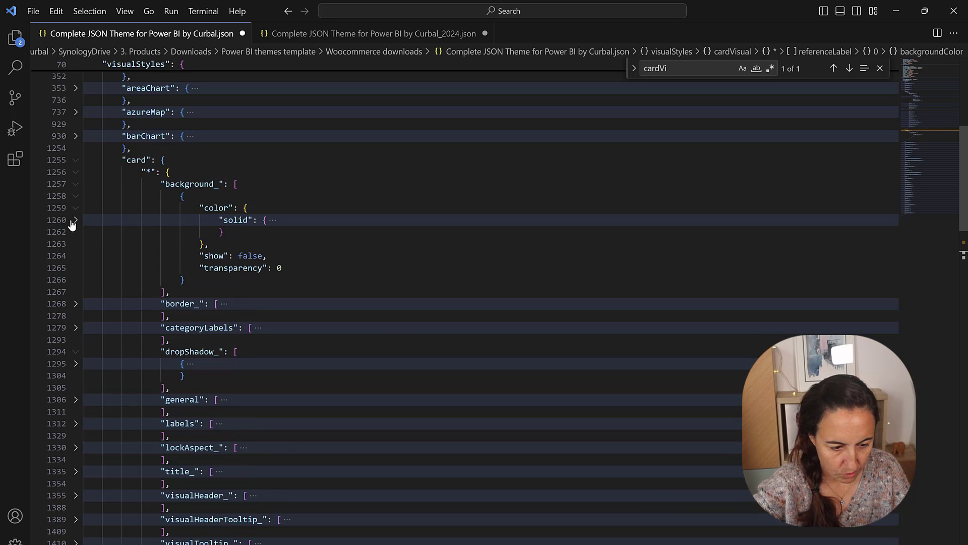
left_click(75, 220)
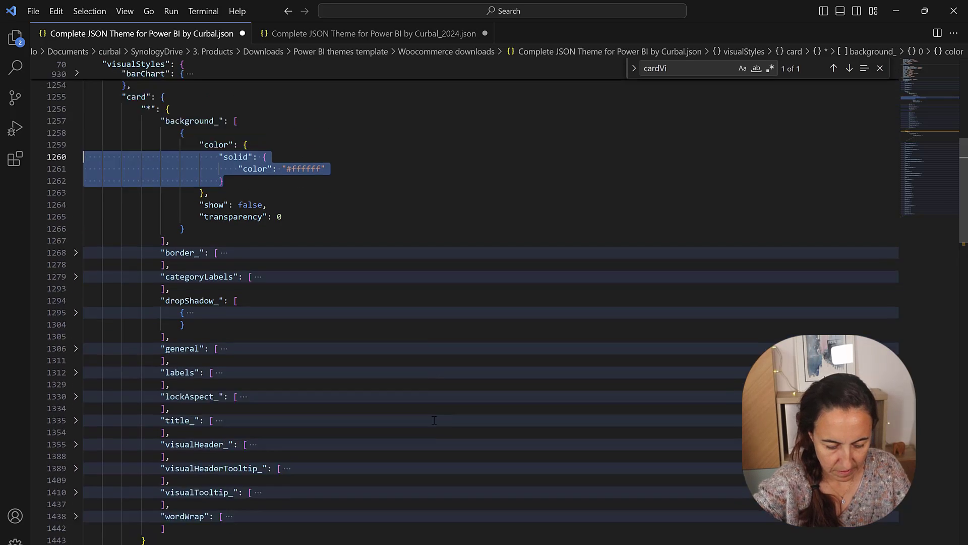
scroll("down", 3)
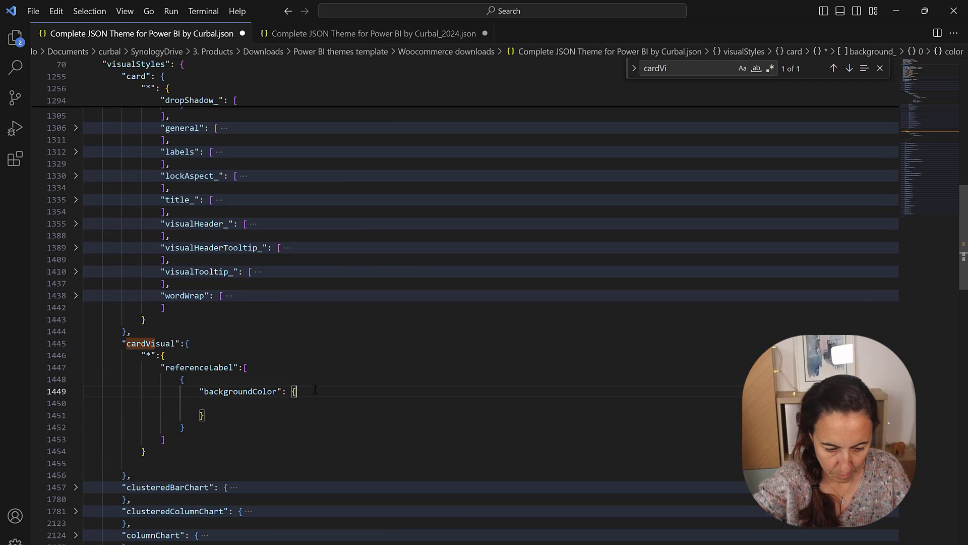
type("\"solid\": {")
type("\"color\": \"#ffffff")
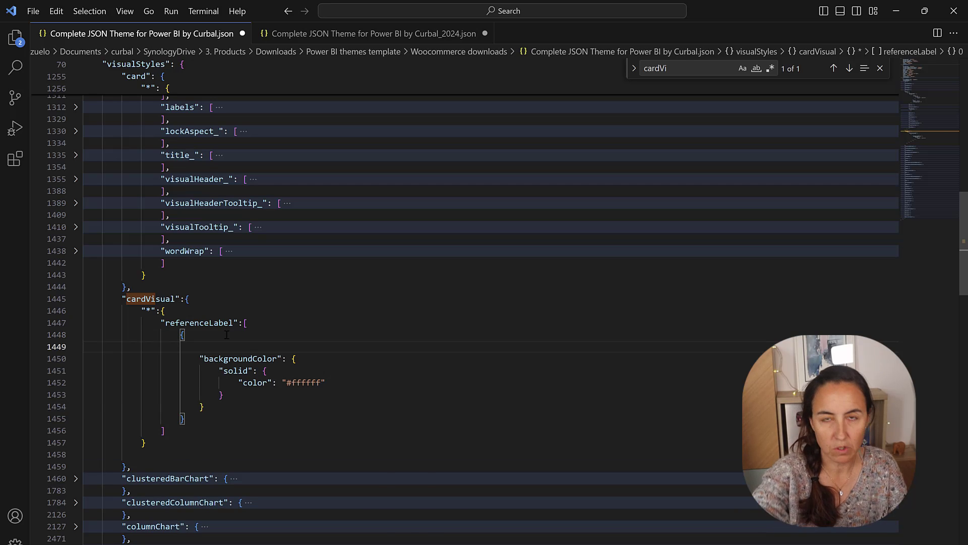
- Add "$id": "default" to the cardVisual reference label entry
type("\"s")
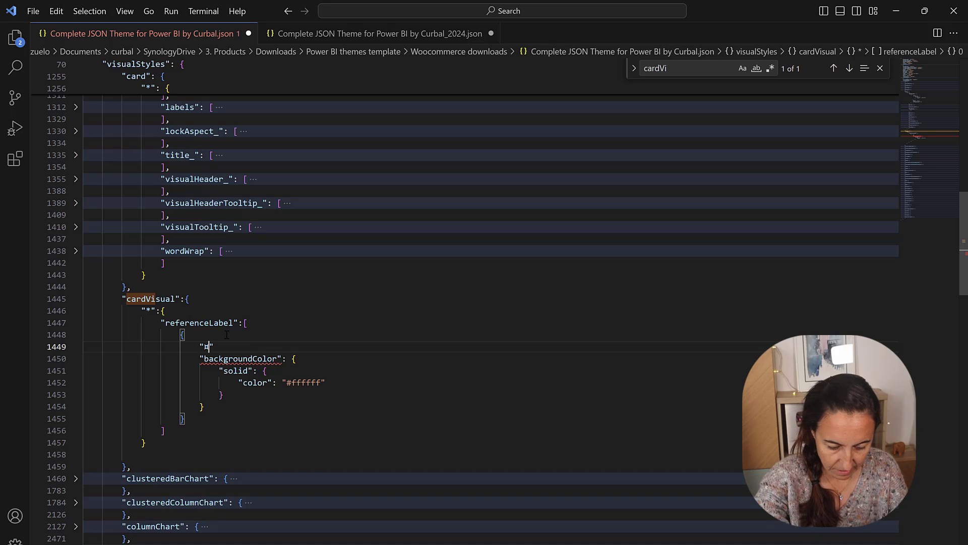
key("Backspace")
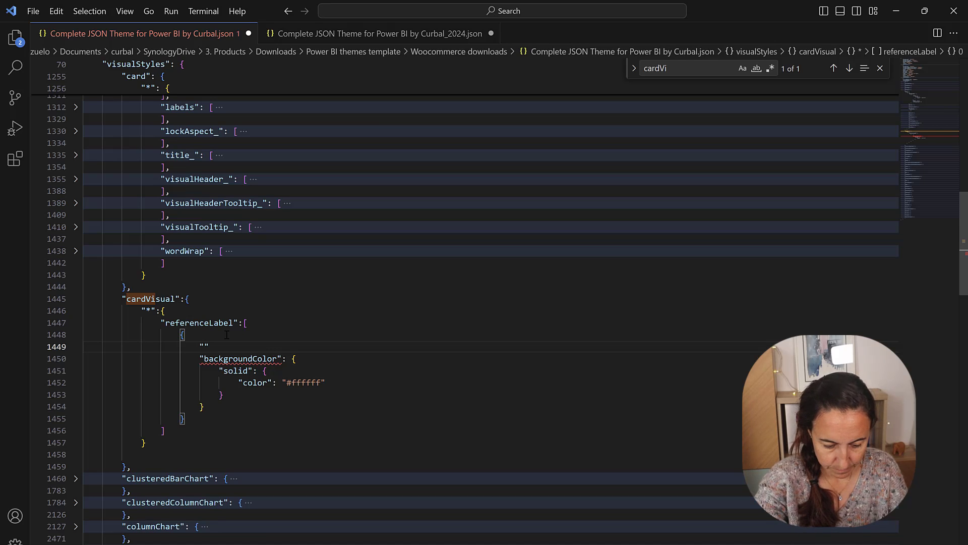
type("$id")
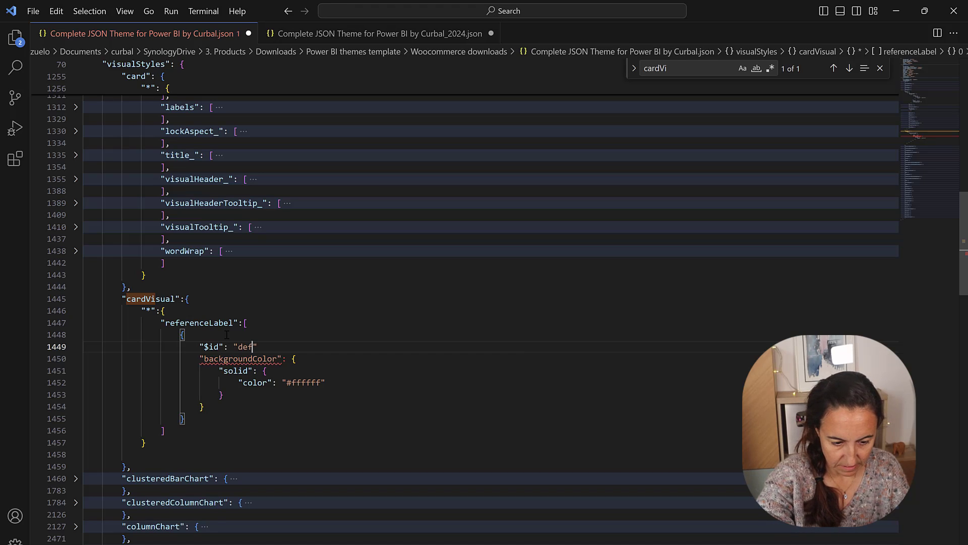
type("ault")
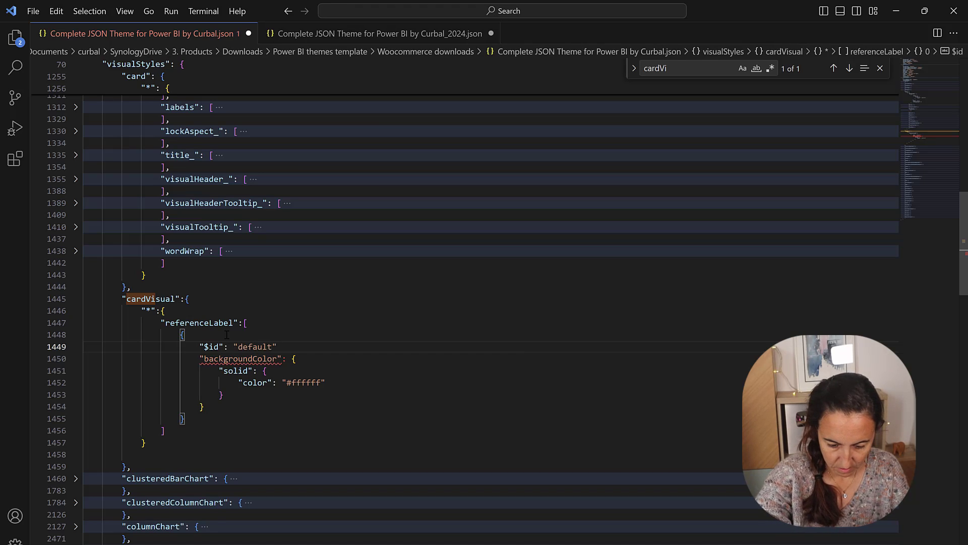
type(",")
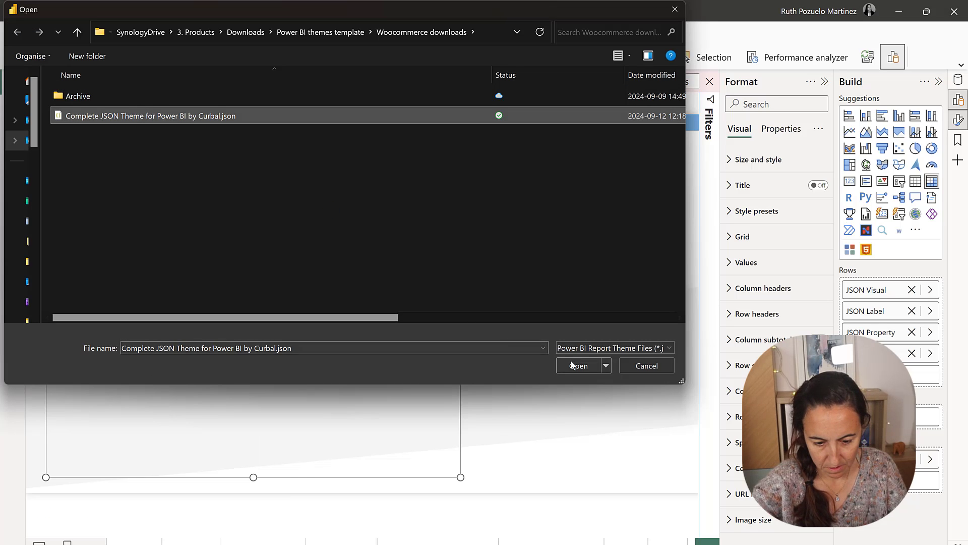
- Open Complete JSON Theme for Power BI by Curbal.json as the report theme
left_click(578, 365)
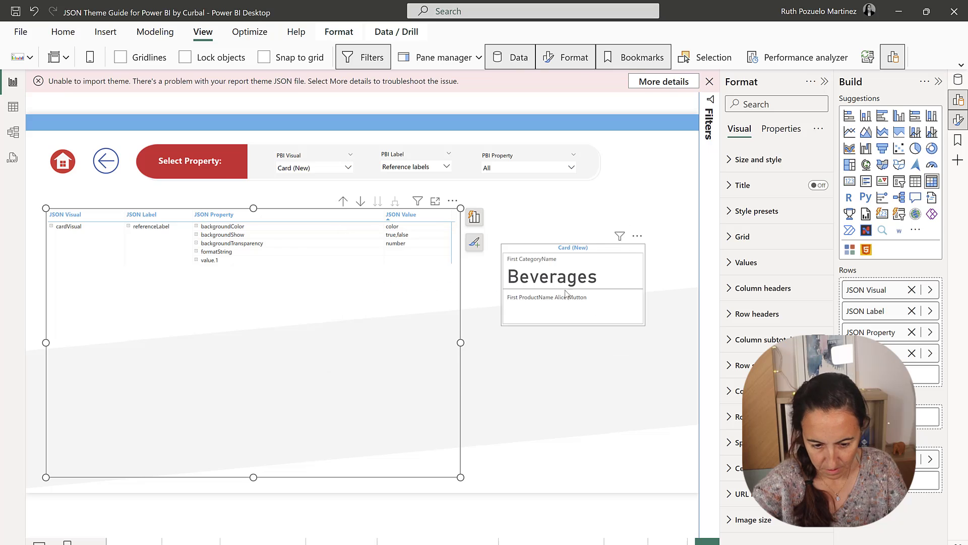
mouse_move(597, 312)
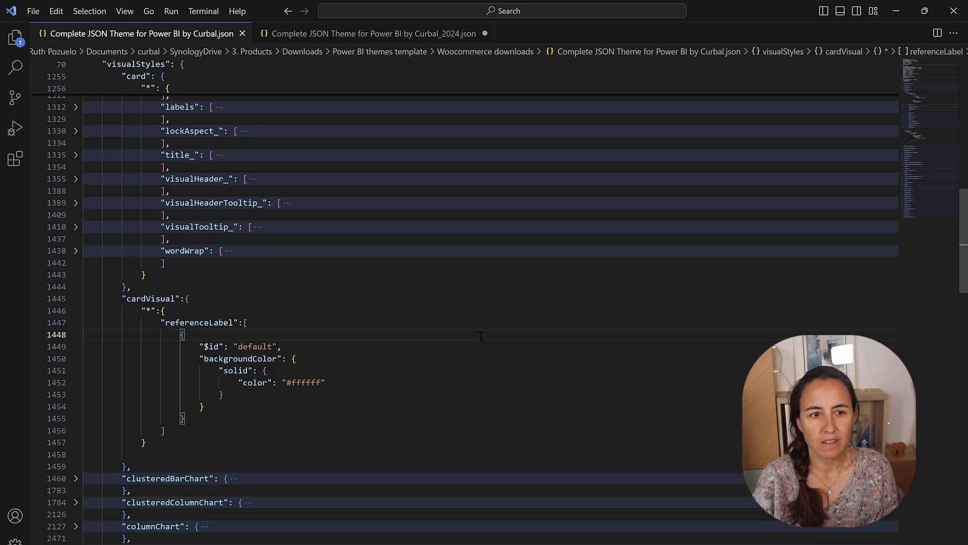
left_click(198, 334)
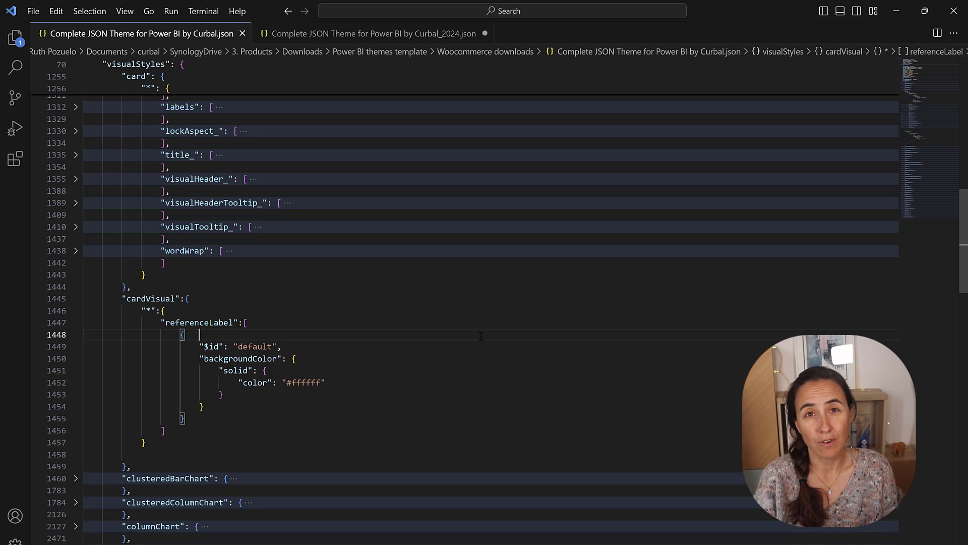